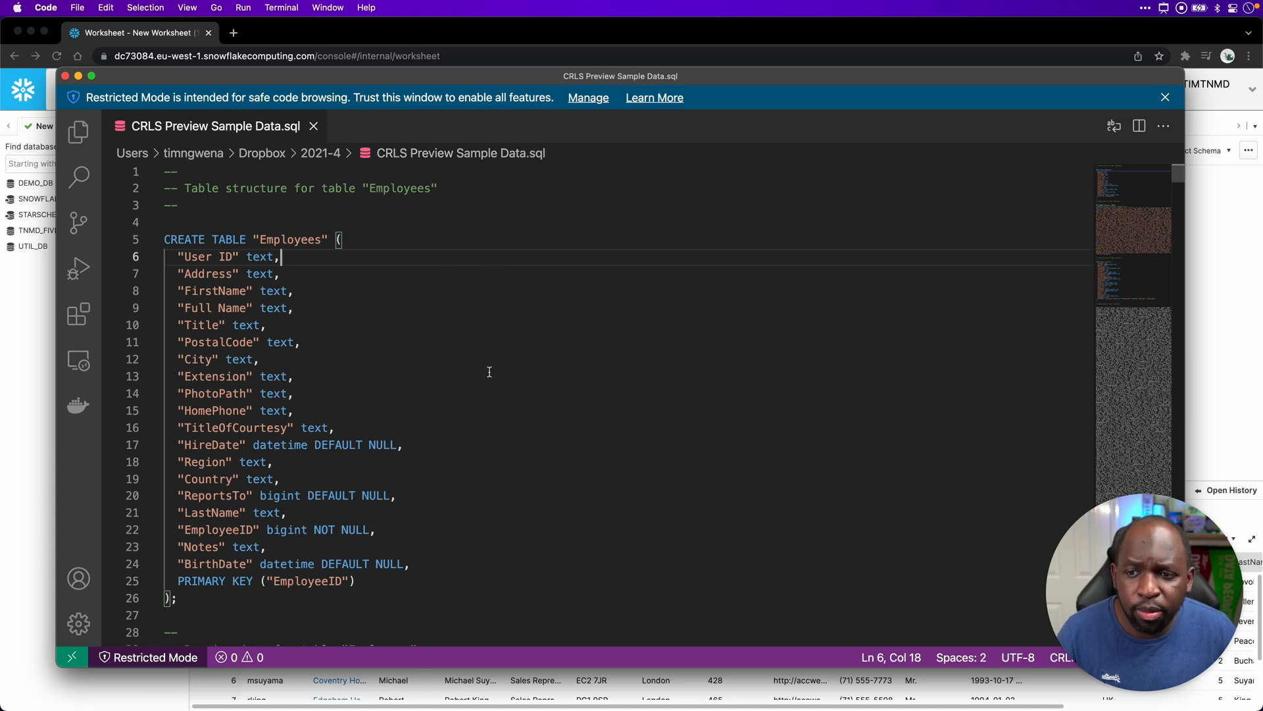
{"action": "mouse_move", "coordinate": [525, 396]}
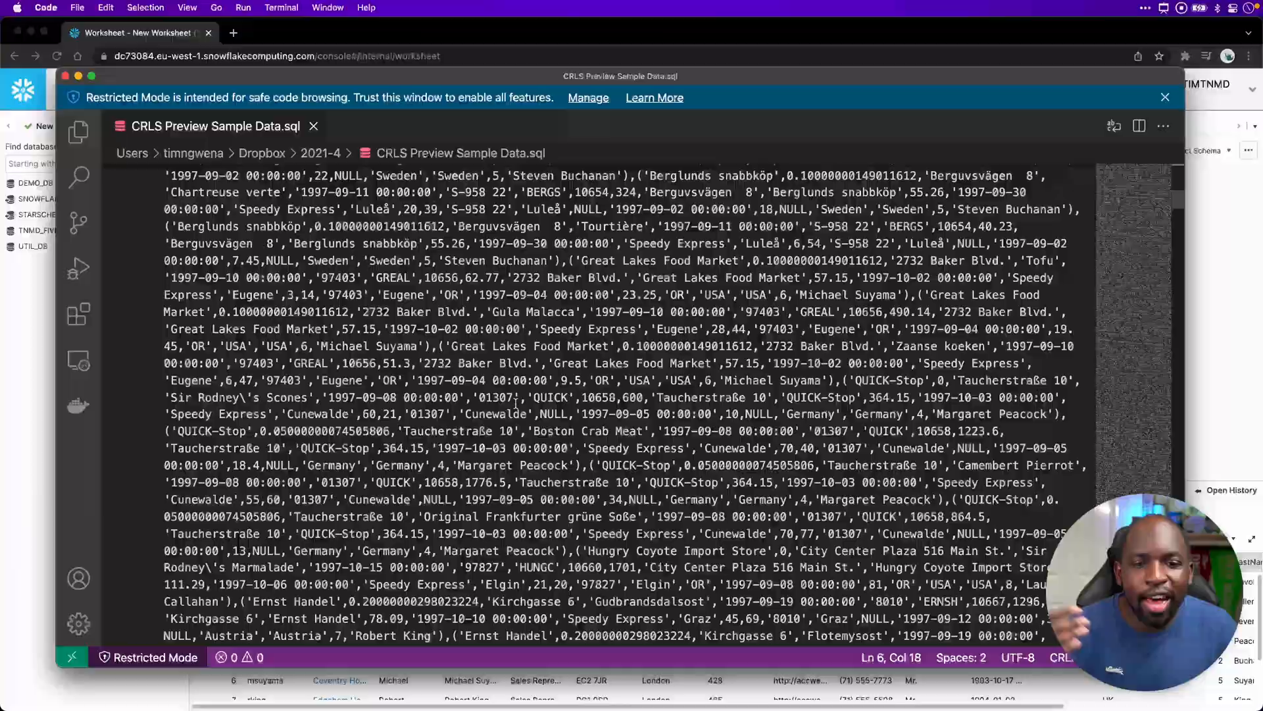
Scroll through the page and open the Snowflake Databases list
{"action": "scroll", "scroll_direction": "down", "scroll_amount": 3}
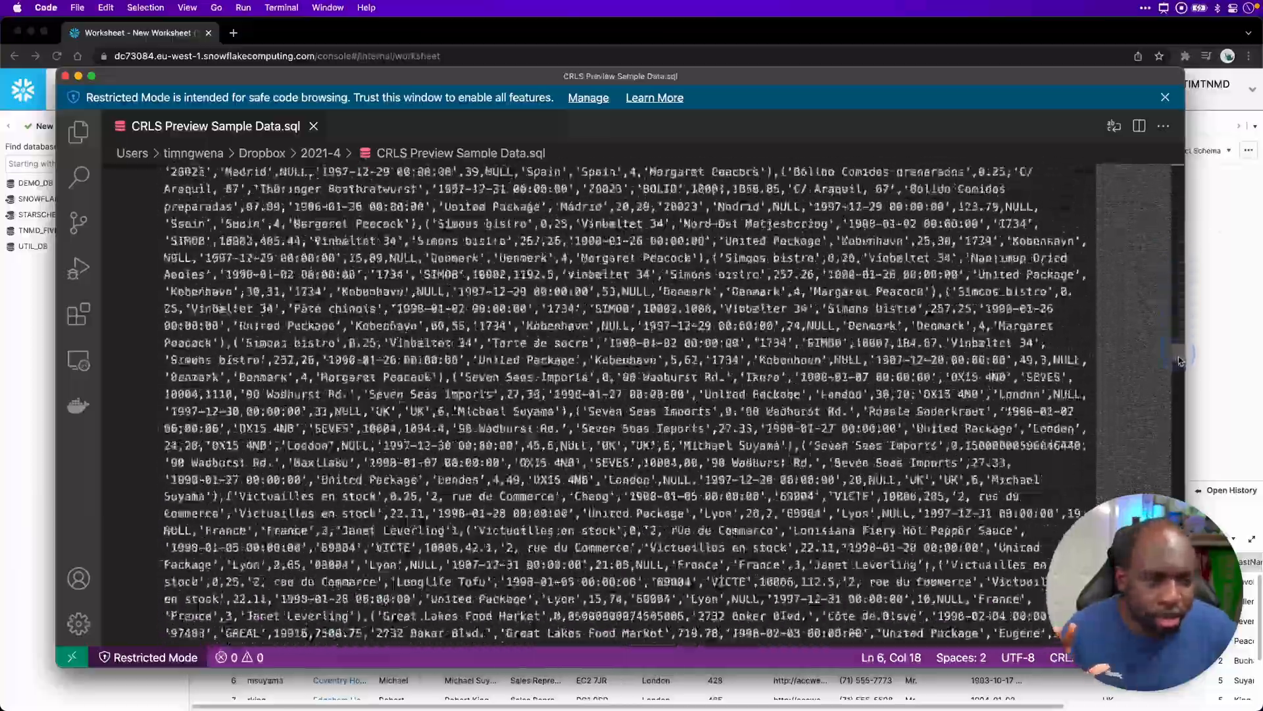
{"action": "scroll", "scroll_direction": "down", "scroll_amount": 3}
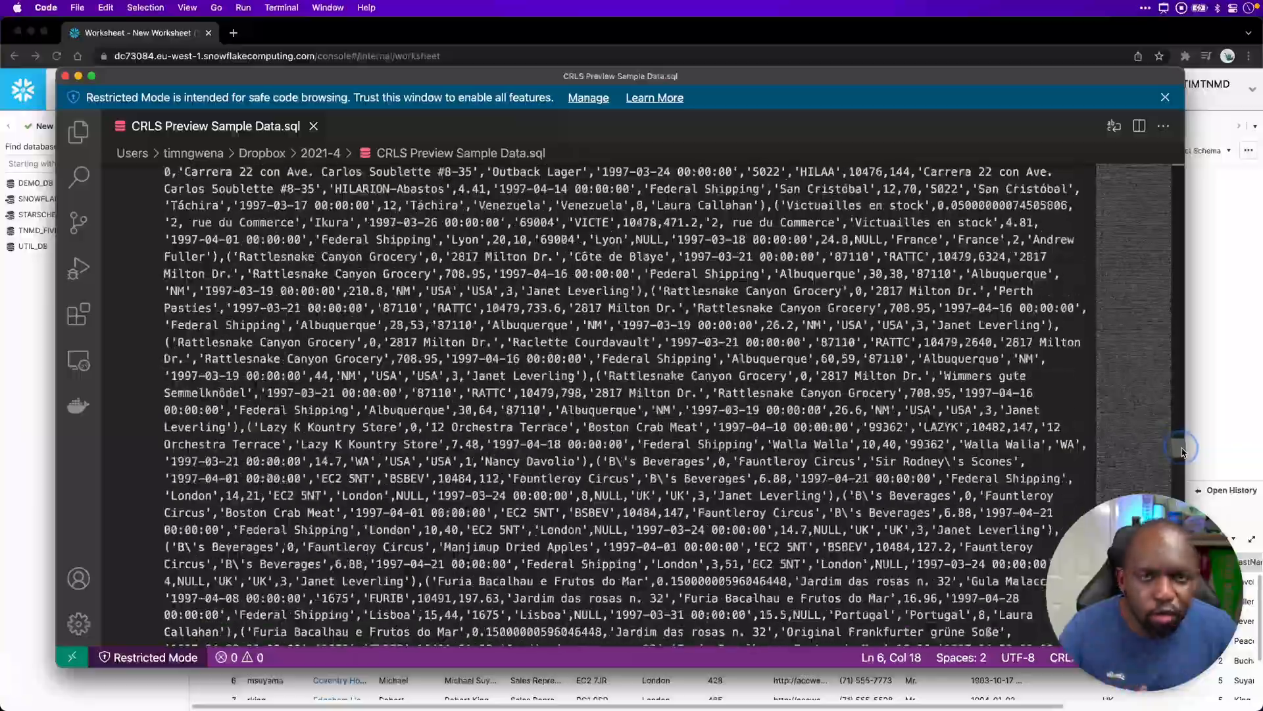
{"action": "scroll", "scroll_direction": "down", "scroll_amount": 3}
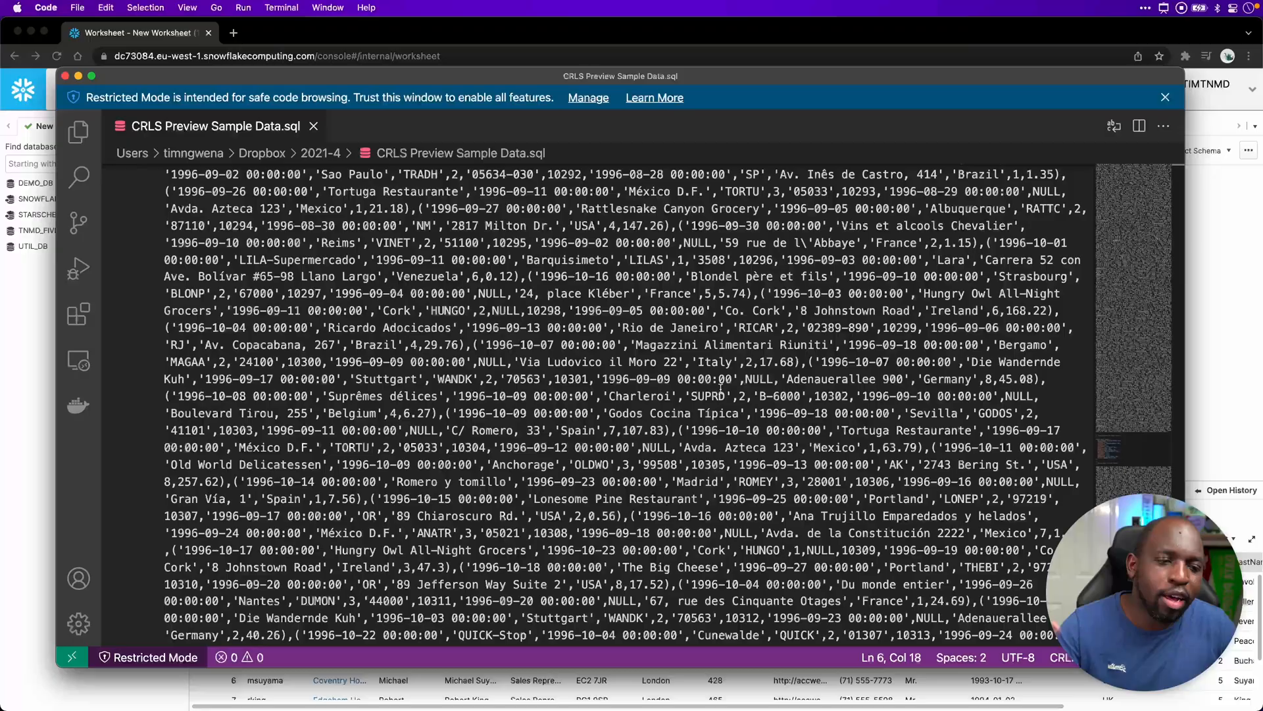
{"action": "scroll", "scroll_direction": "down", "scroll_amount": 3}
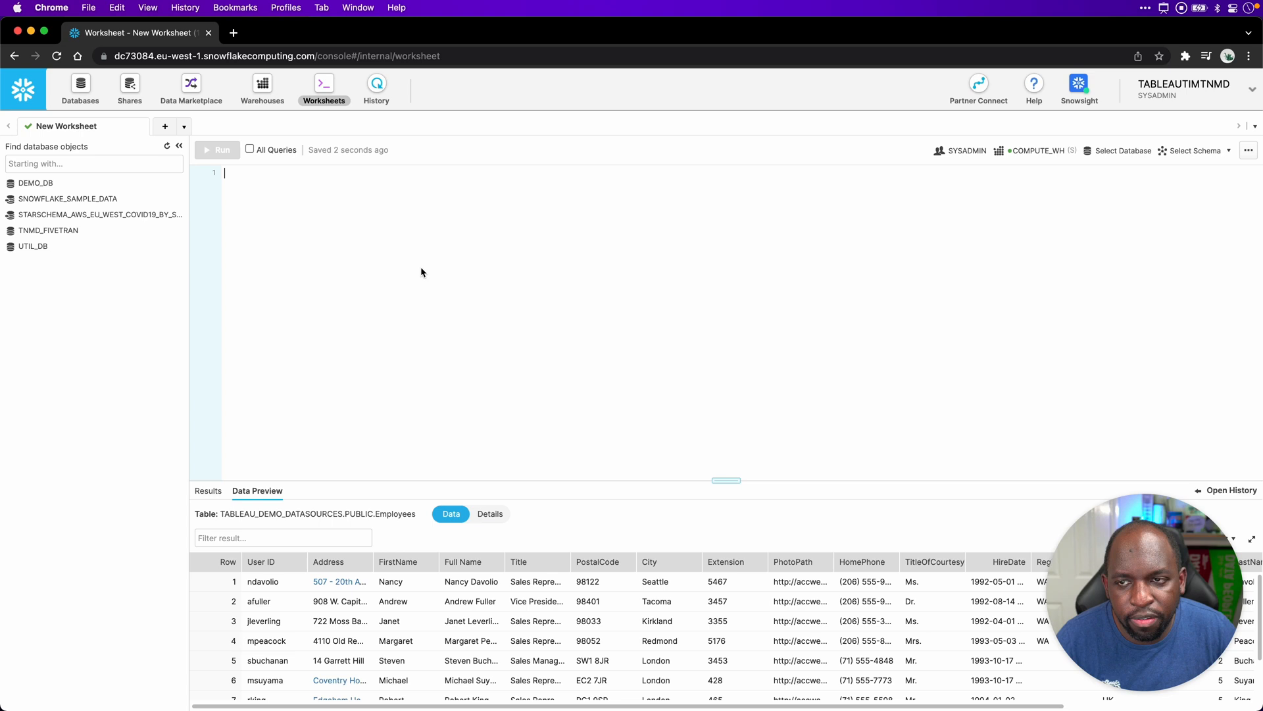
{"action": "mouse_move", "coordinate": [417, 283]}
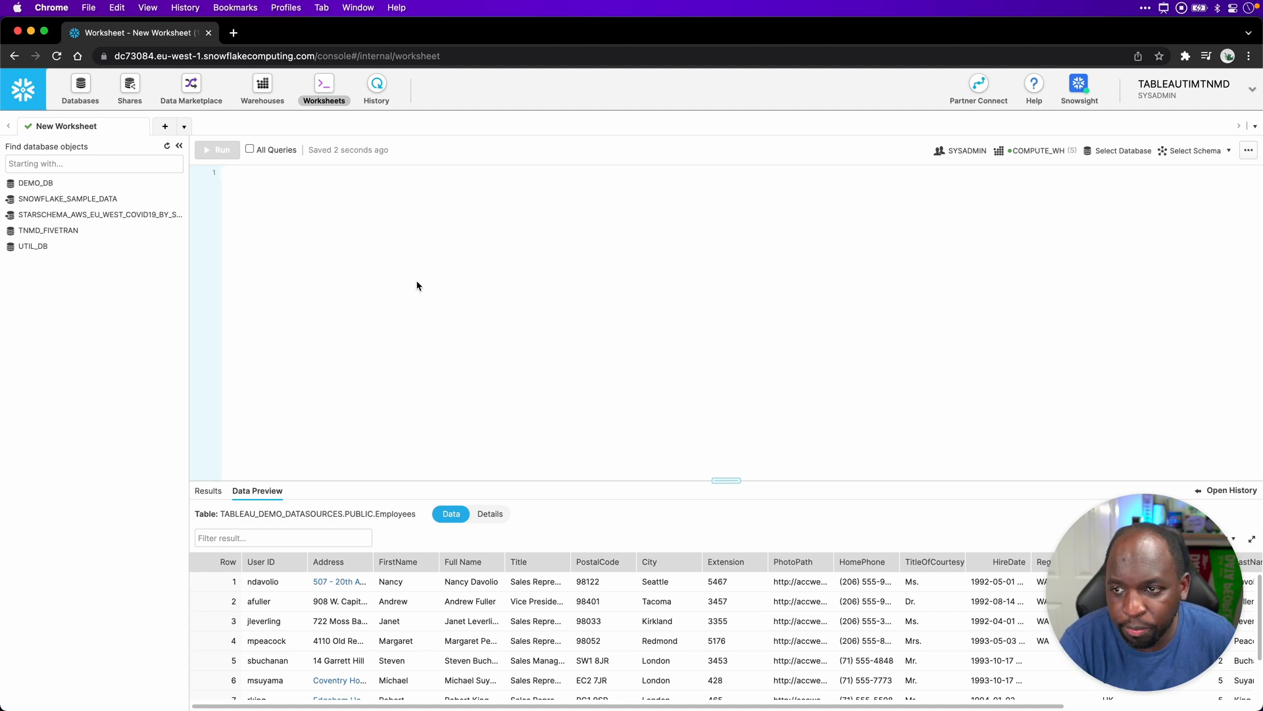
{"action": "mouse_move", "coordinate": [385, 282]}
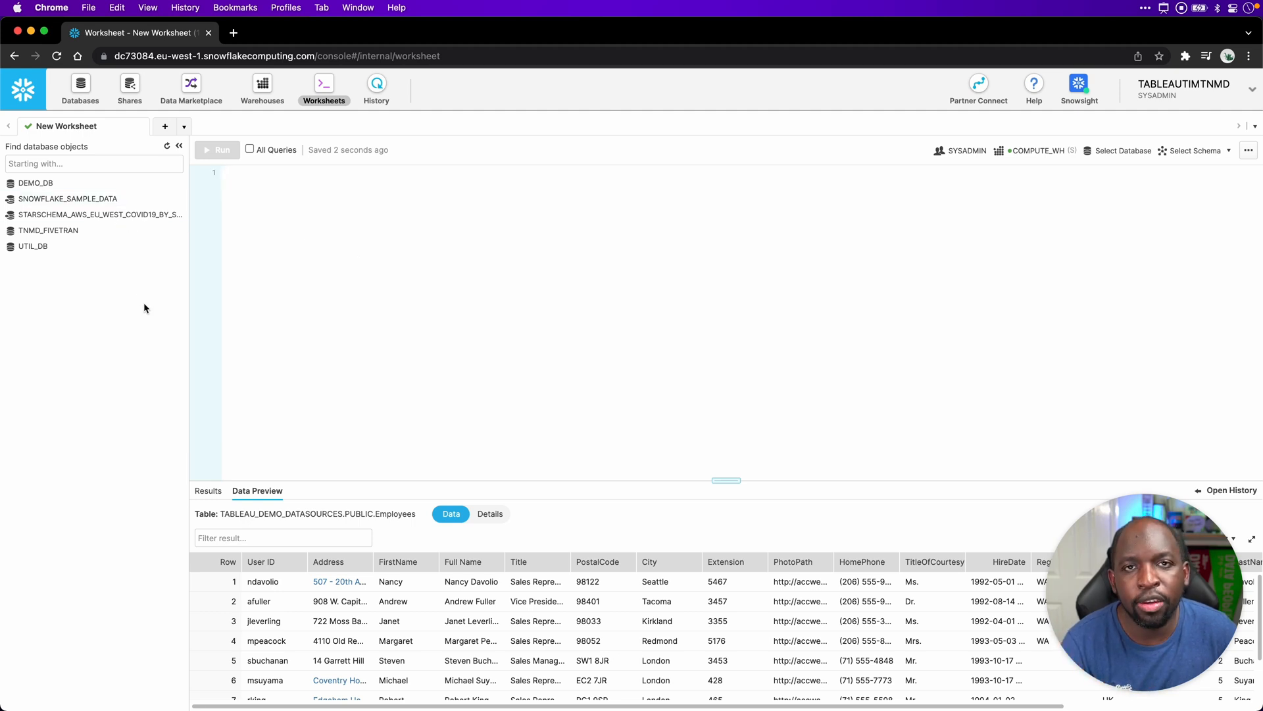
{"action": "left_click", "coordinate": [224, 172]}
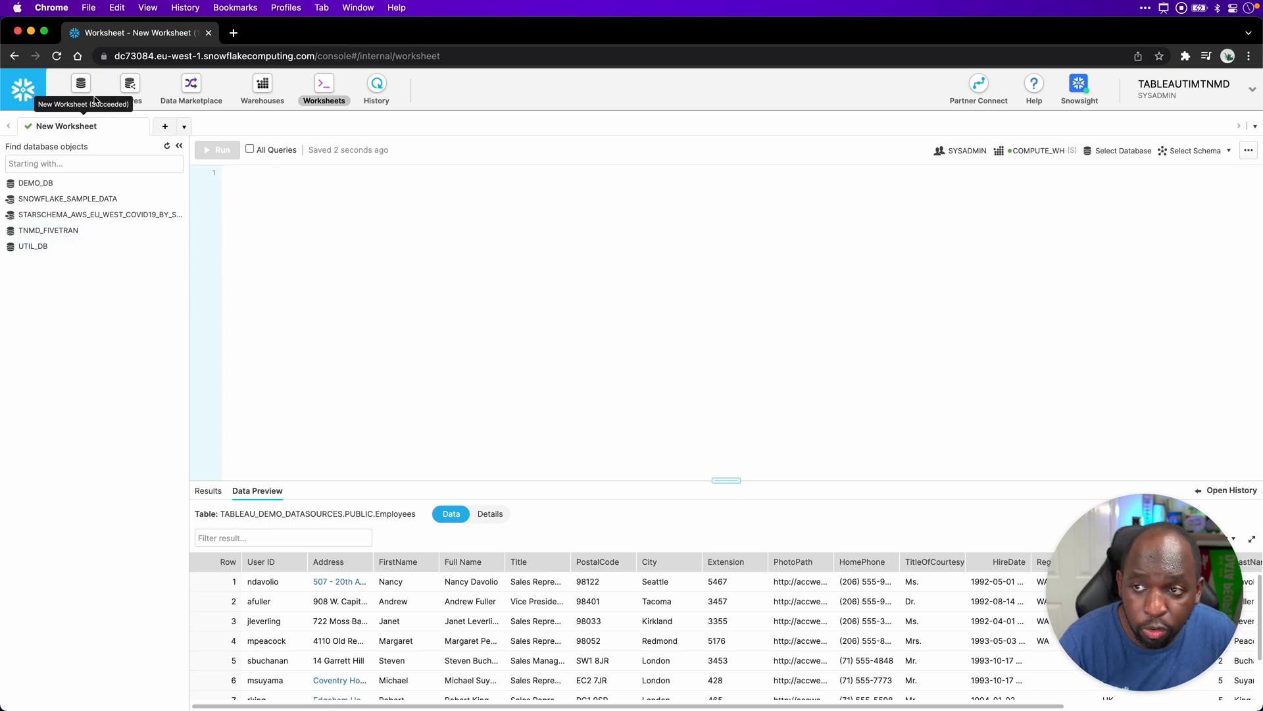
{"action": "left_click", "coordinate": [81, 87]}
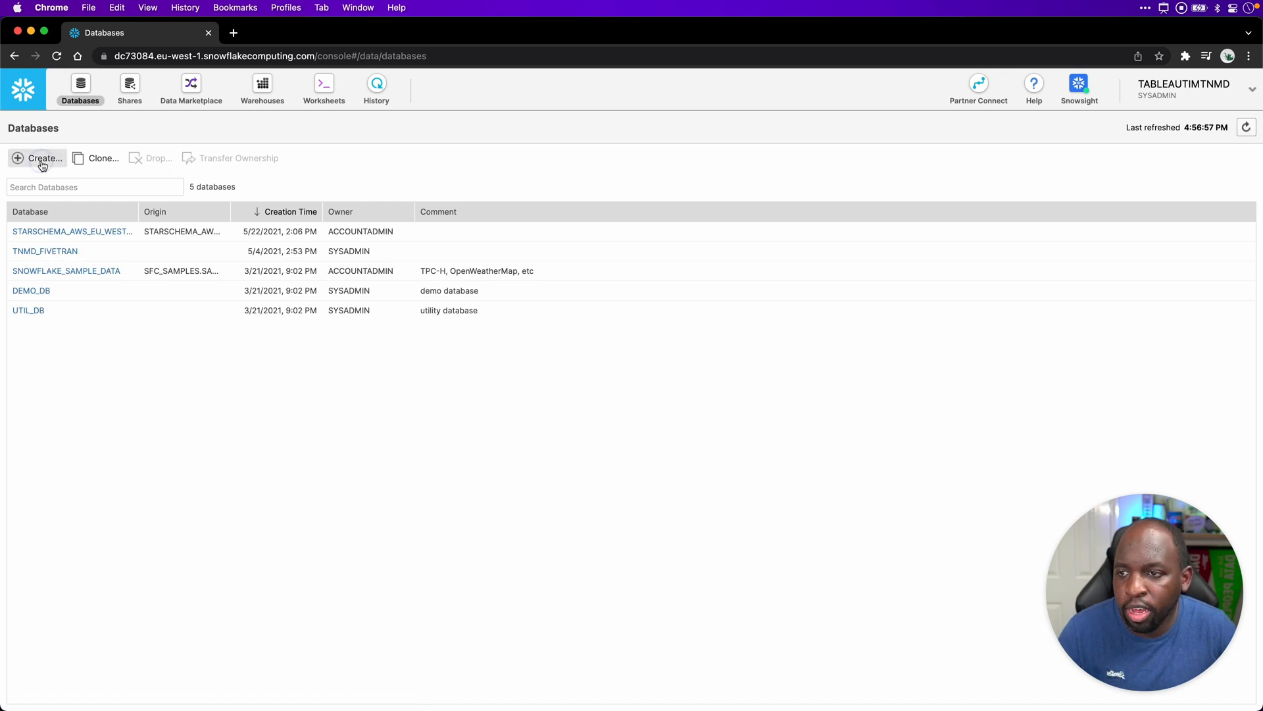
Create database Tableau_Demo_Database with the comment 'A demo db'
{"action": "left_click", "coordinate": [41, 158]}
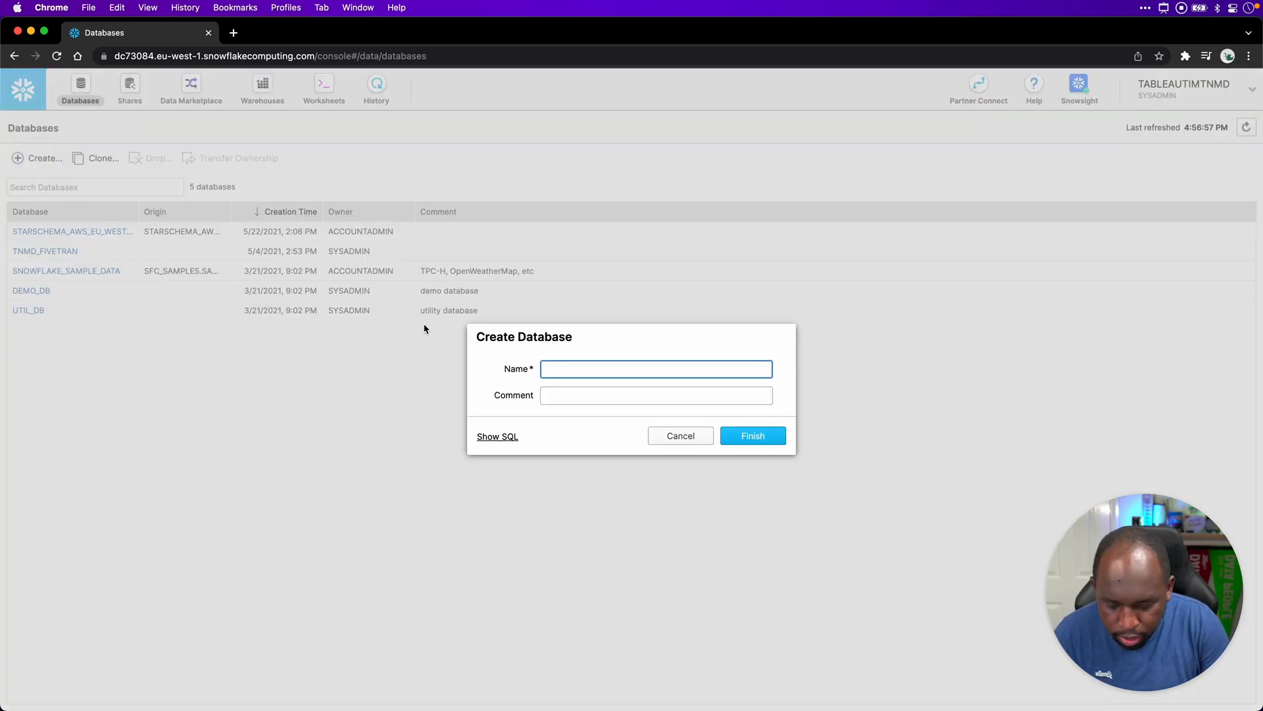
{"action": "type", "text": "Tableau Demo Database"}
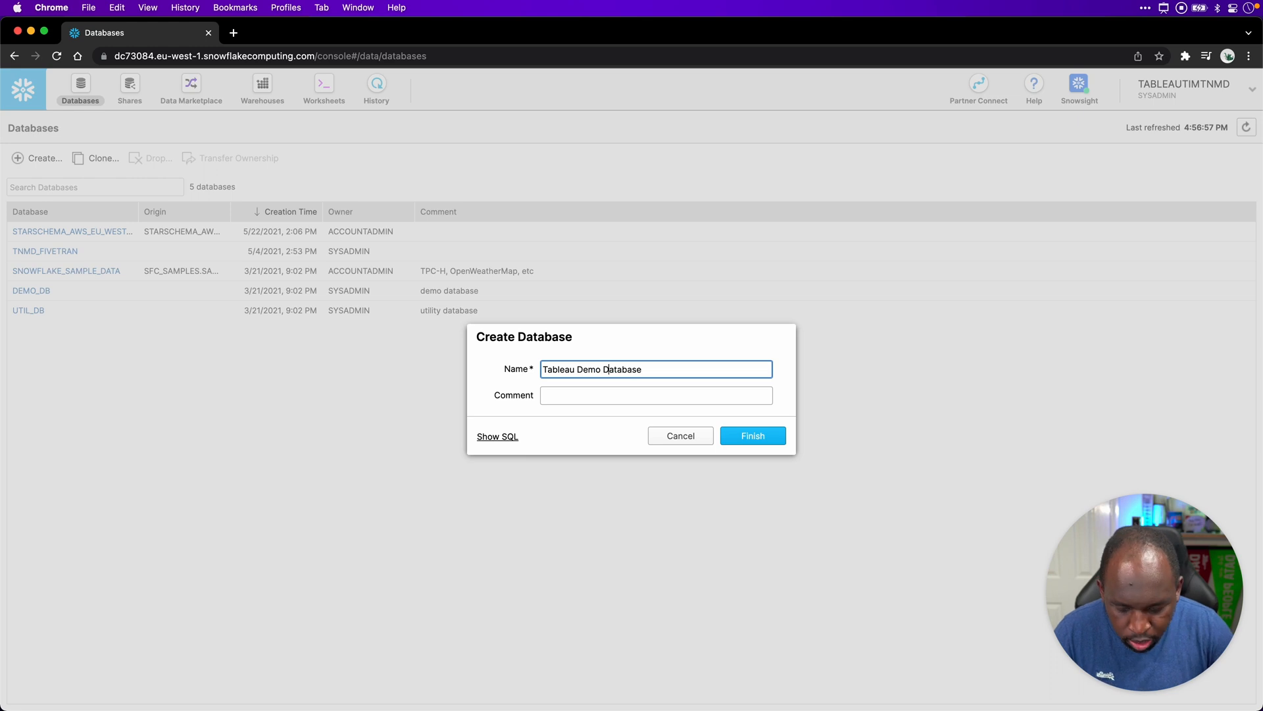
{"action": "left_click", "coordinate": [751, 435]}
{"action": "type", "text": "_"}
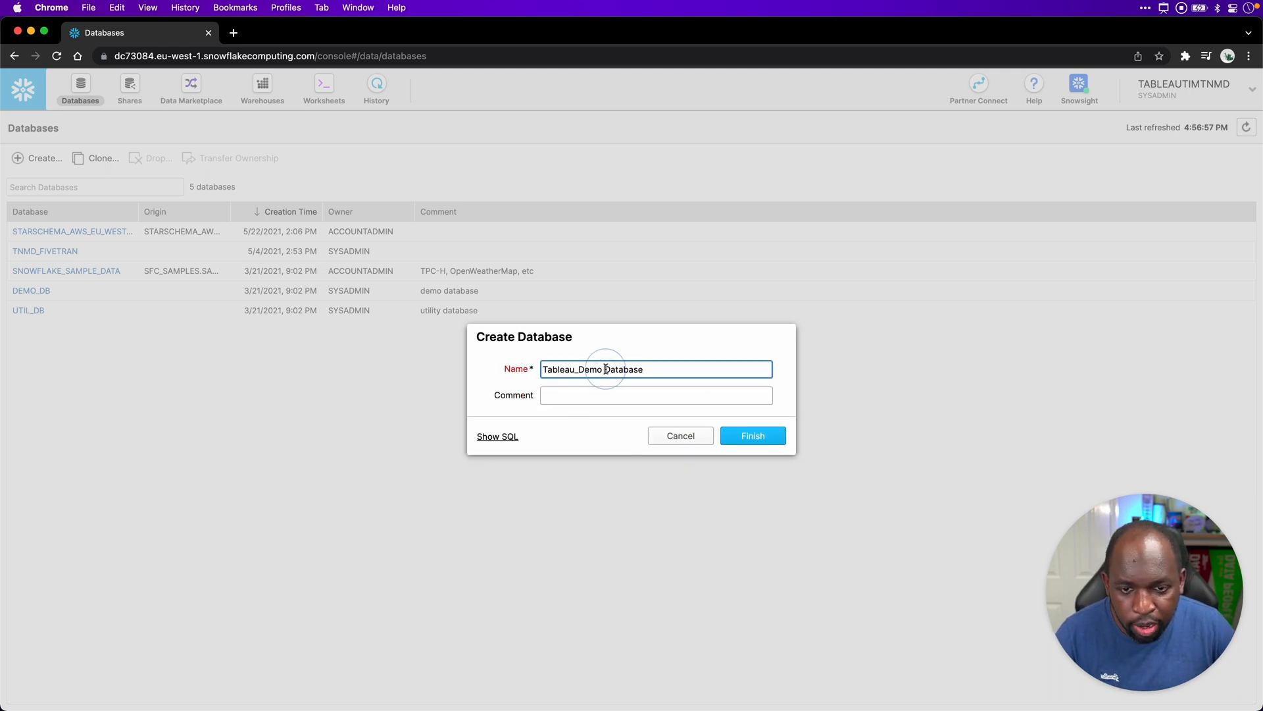
{"action": "left_click", "coordinate": [655, 394]}
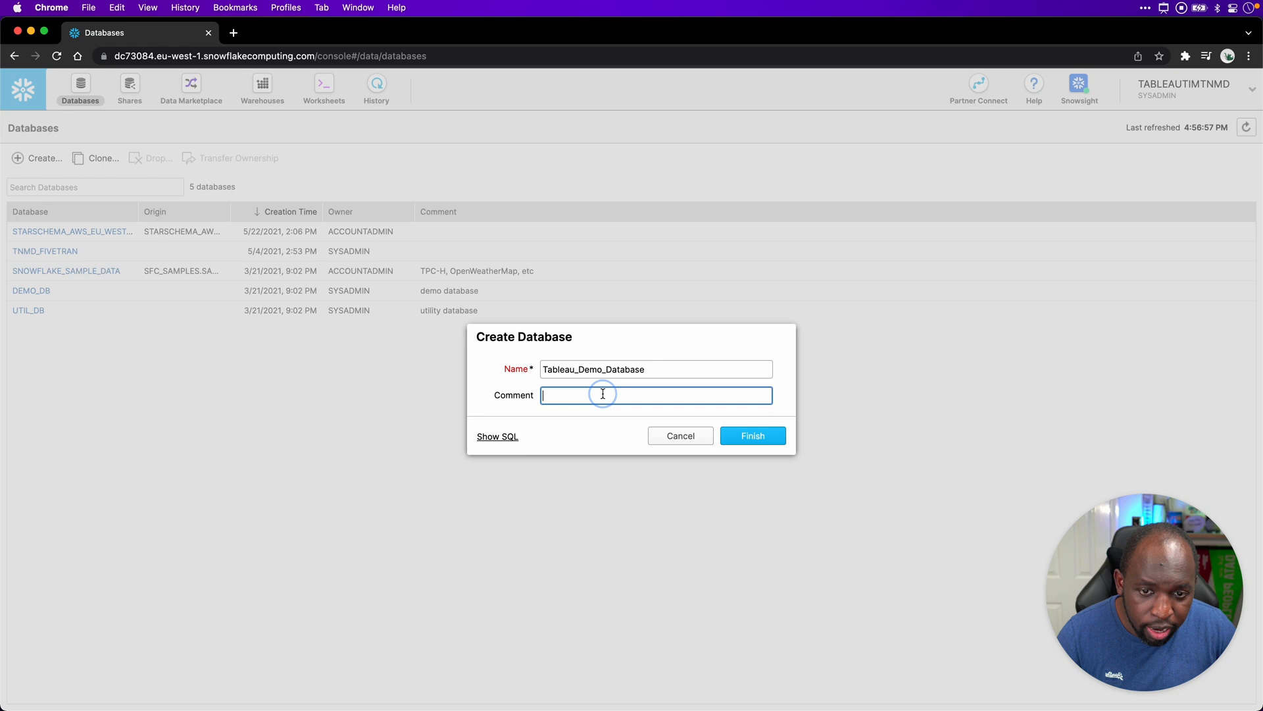
{"action": "type", "text": "A demo db"}
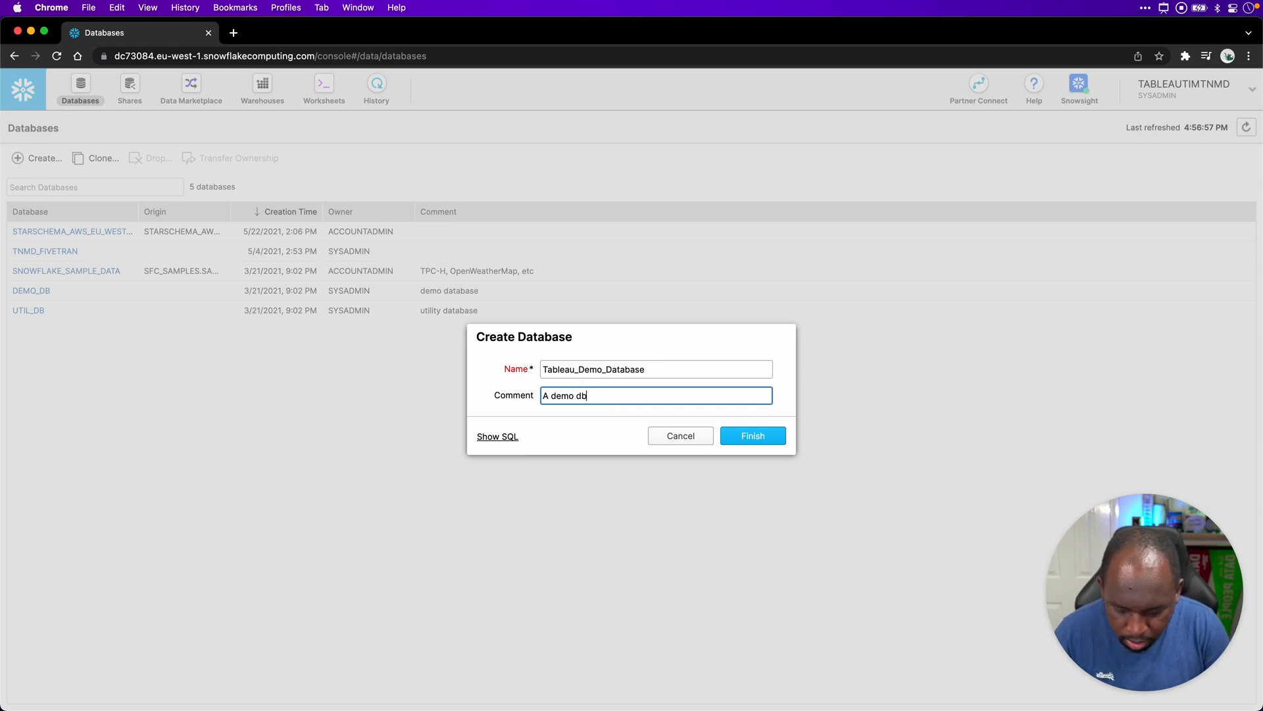
{"action": "left_click", "coordinate": [751, 435]}
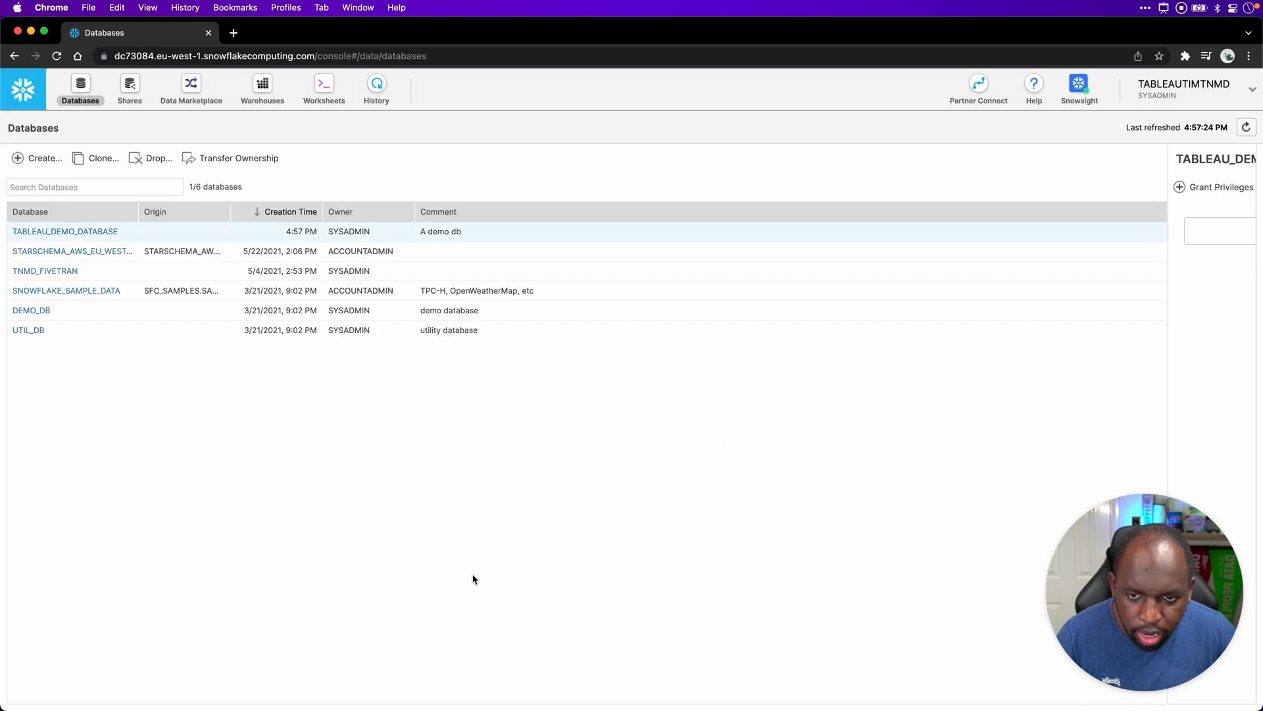
Open TABLEAU_DEMO_DATABASE's side panel showing its owner and no granted privileges
{"action": "left_click", "coordinate": [65, 231]}
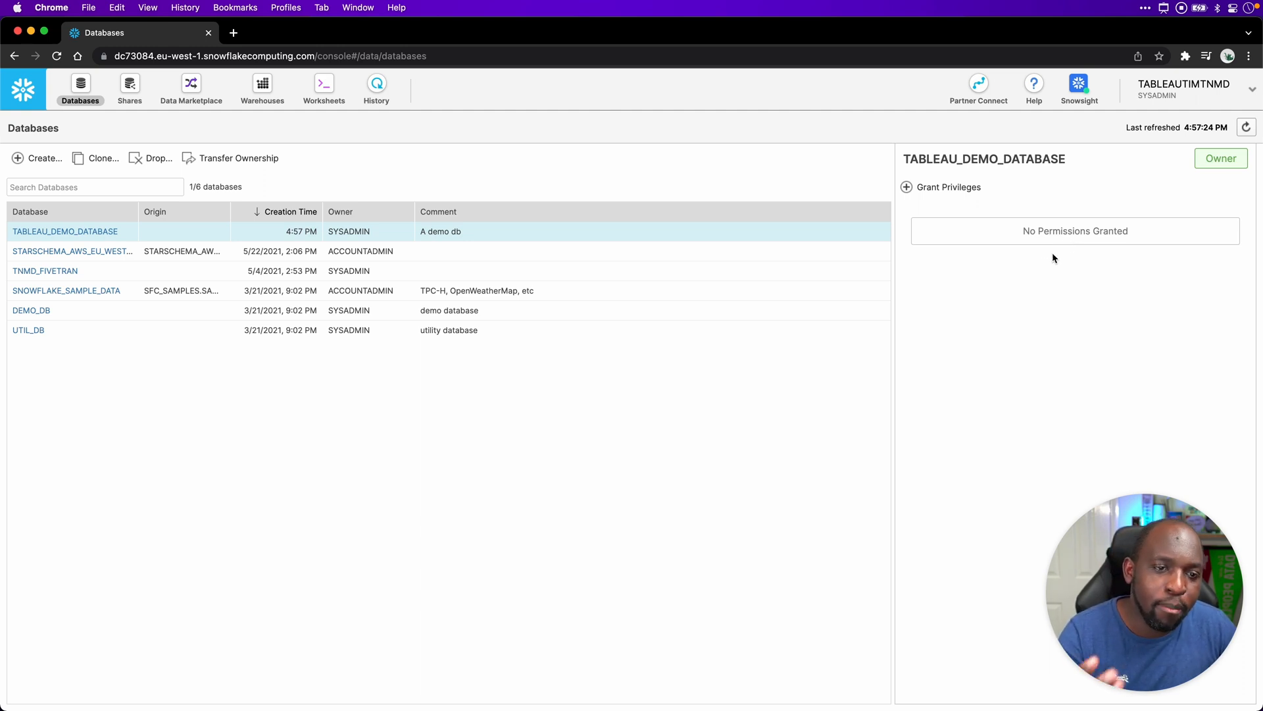
{"action": "mouse_move", "coordinate": [1043, 270]}
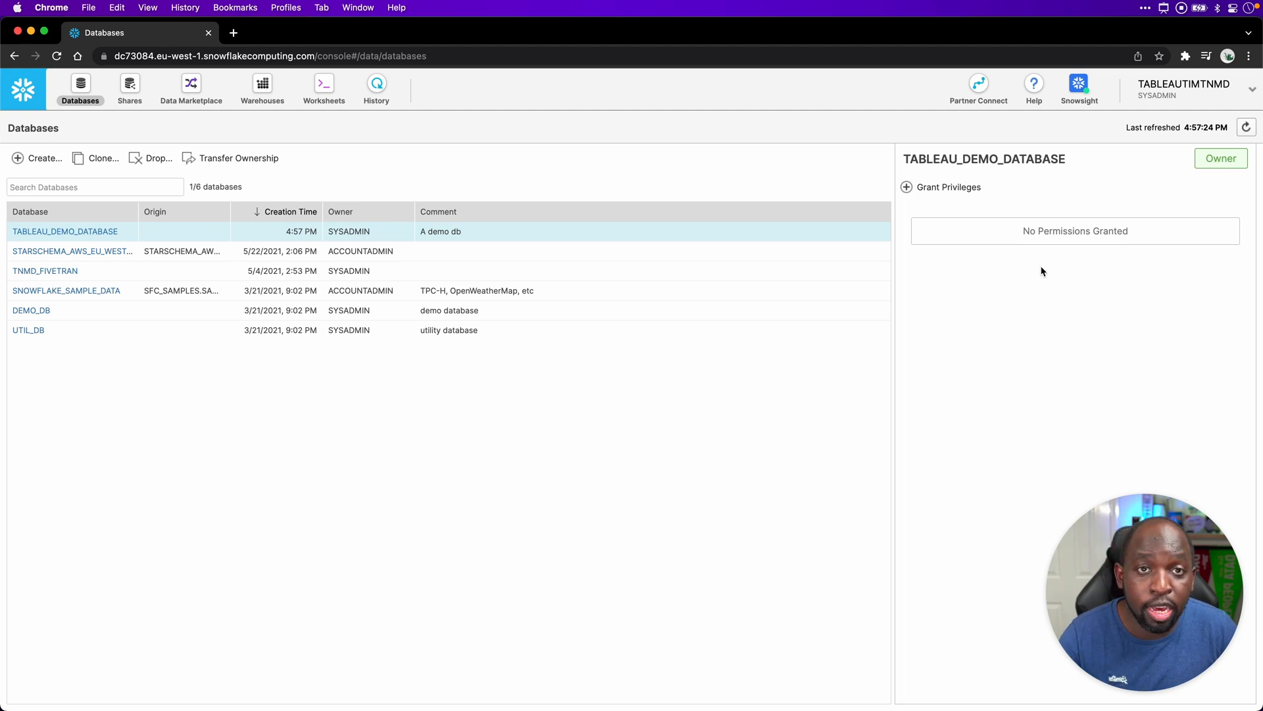
{"action": "mouse_move", "coordinate": [798, 446]}
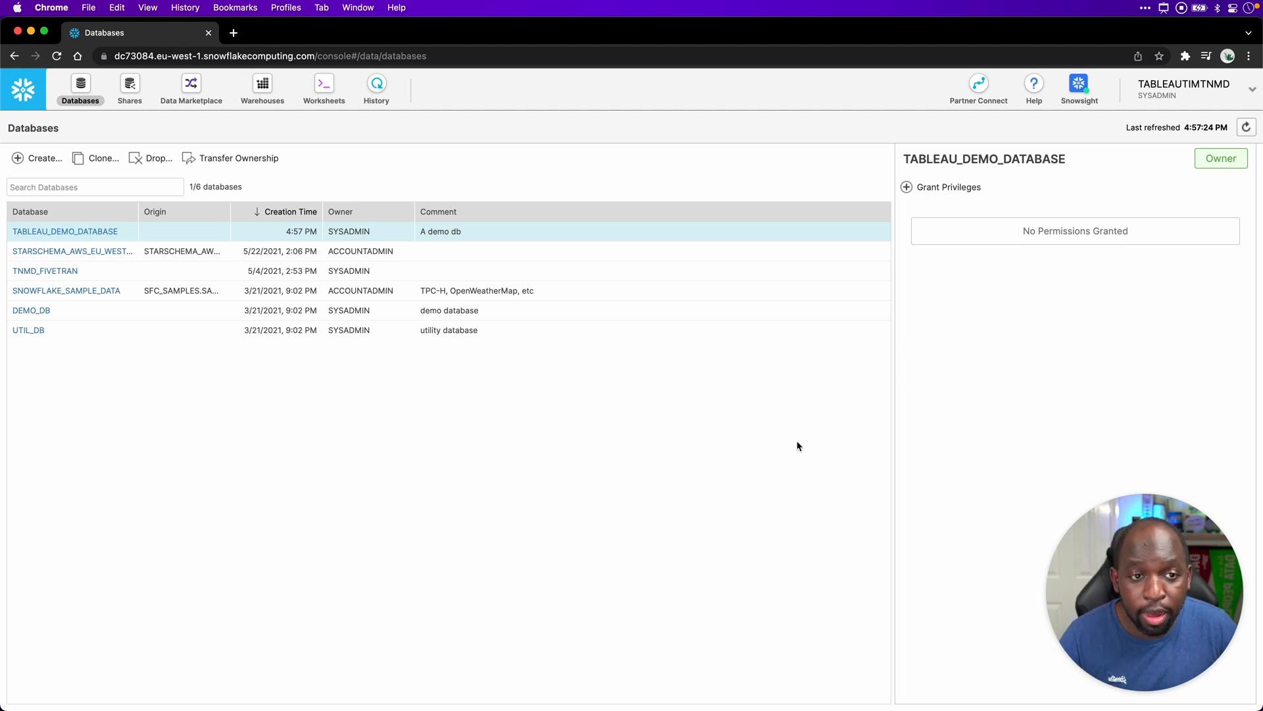
{"action": "mouse_move", "coordinate": [766, 444]}
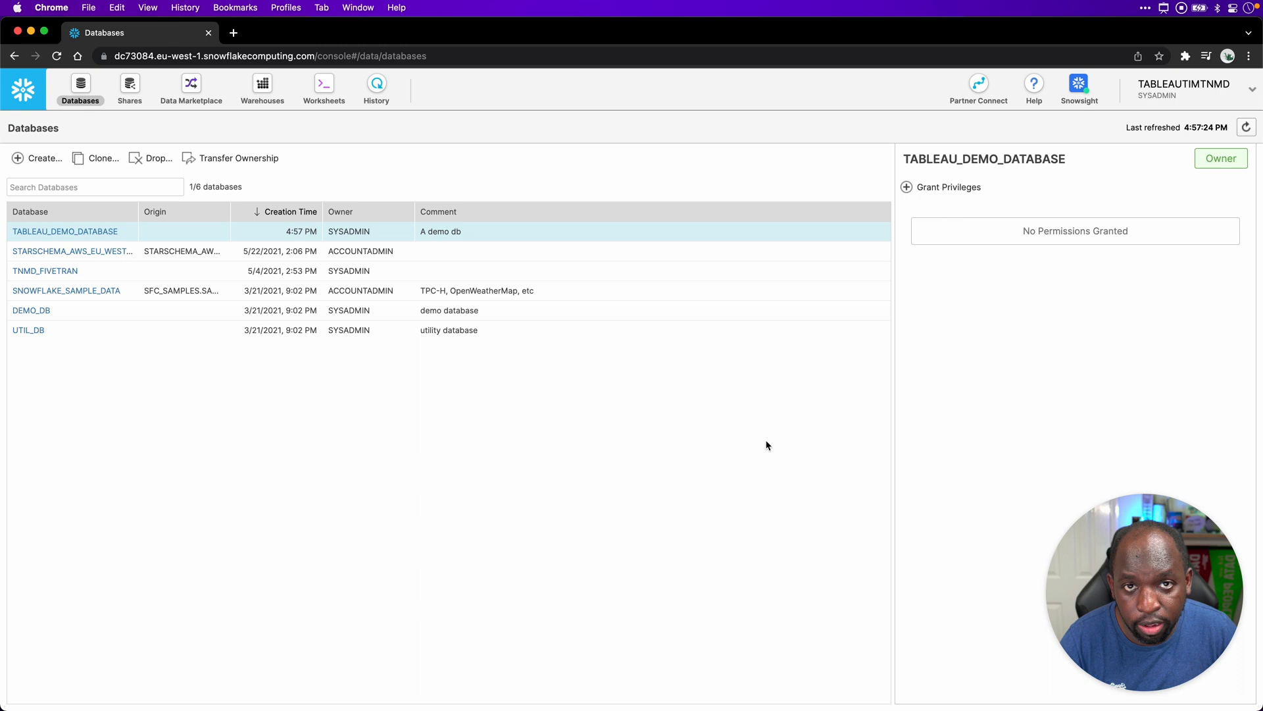
{"action": "mouse_move", "coordinate": [519, 429]}
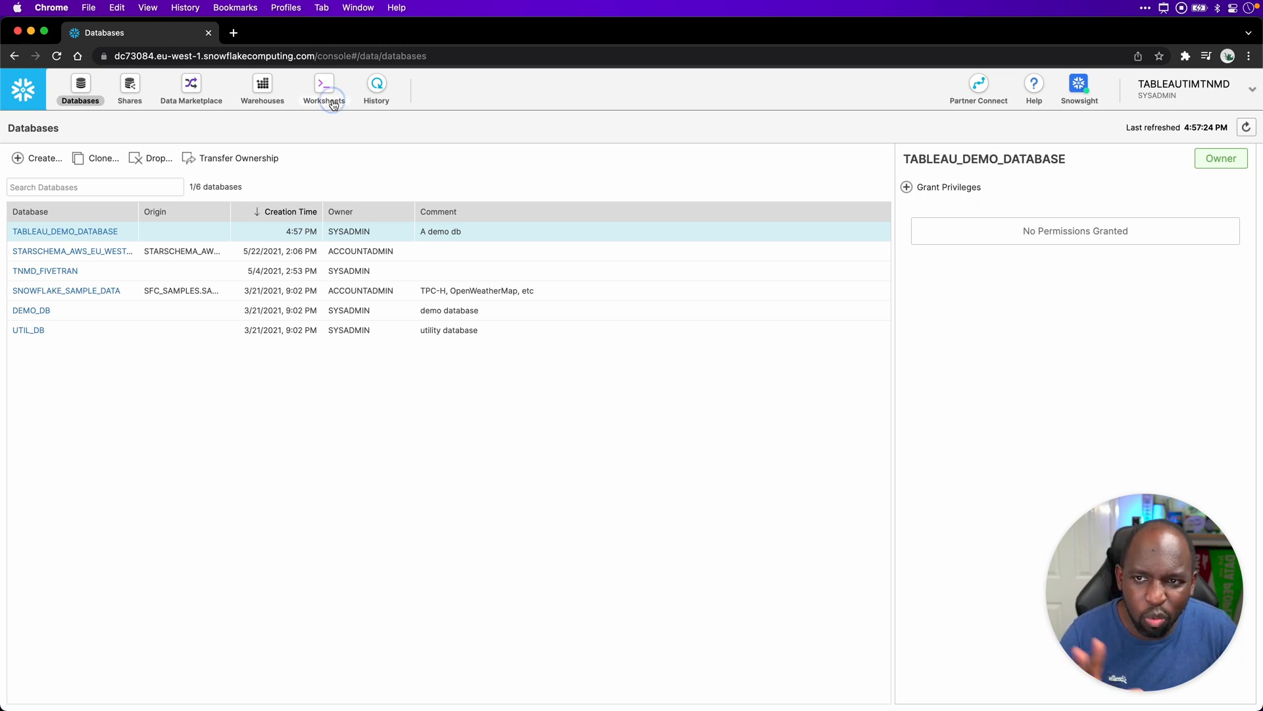
Back in Worksheets, expand TABLEAU_DEMO_DATABASE to show INFORMATION_SCHEMA and an empty PUBLIC schema
{"action": "left_click", "coordinate": [323, 89]}
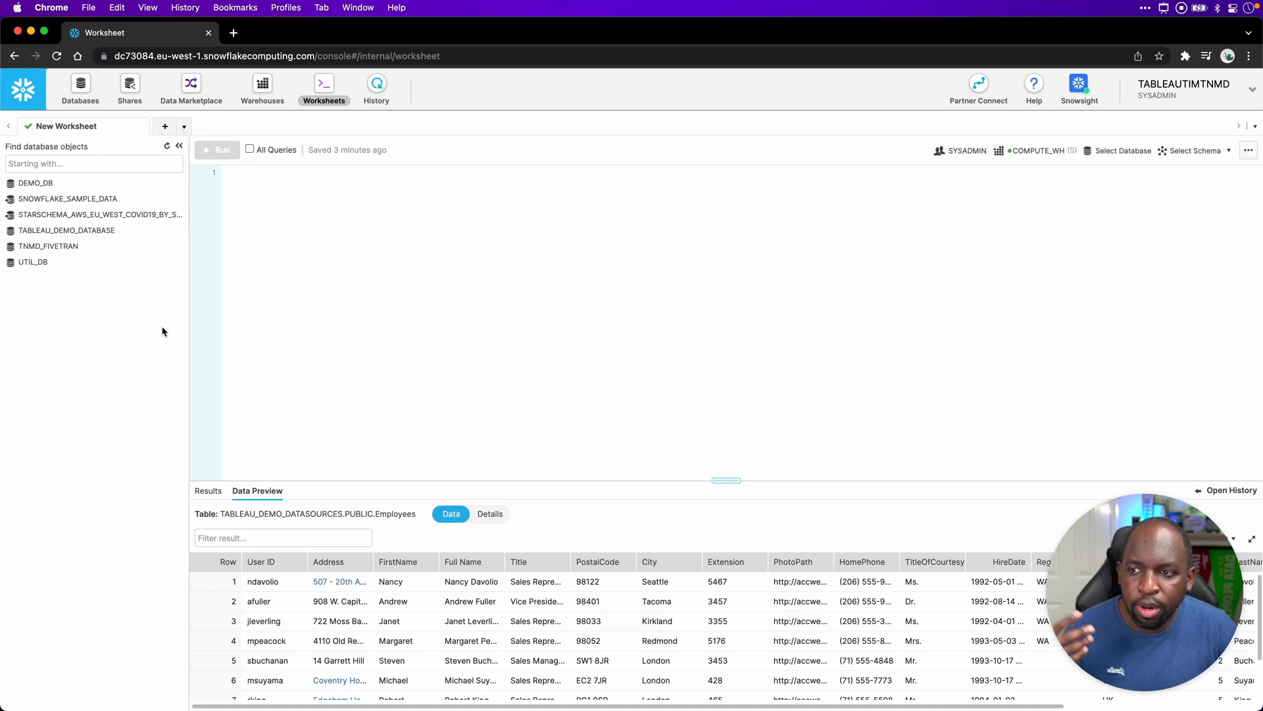
{"action": "mouse_move", "coordinate": [67, 230]}
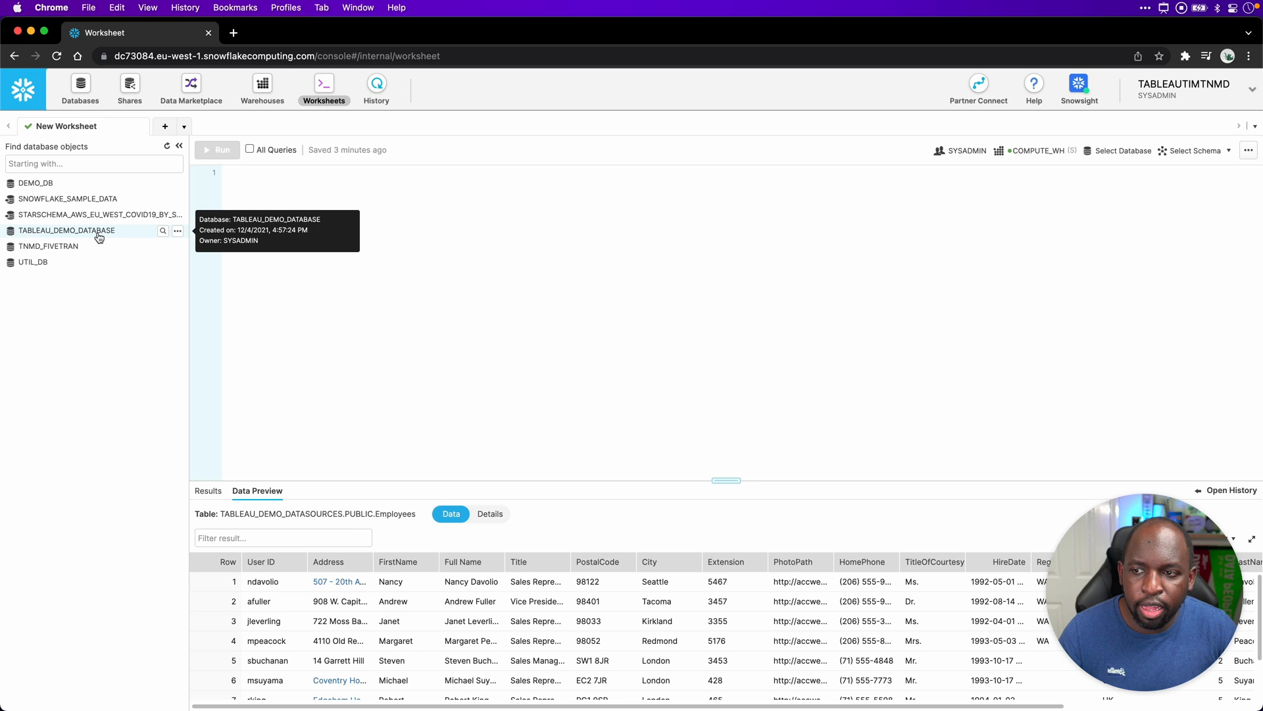
{"action": "left_click", "coordinate": [67, 229]}
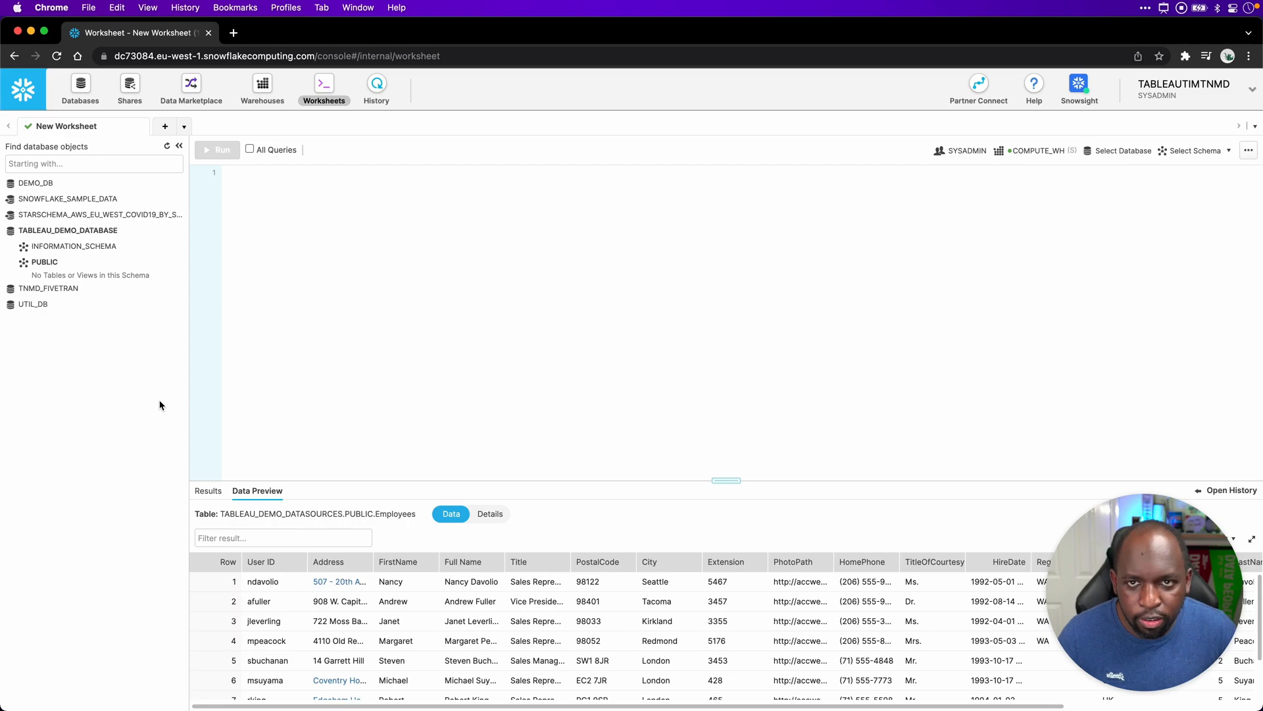
{"action": "mouse_move", "coordinate": [333, 286]}
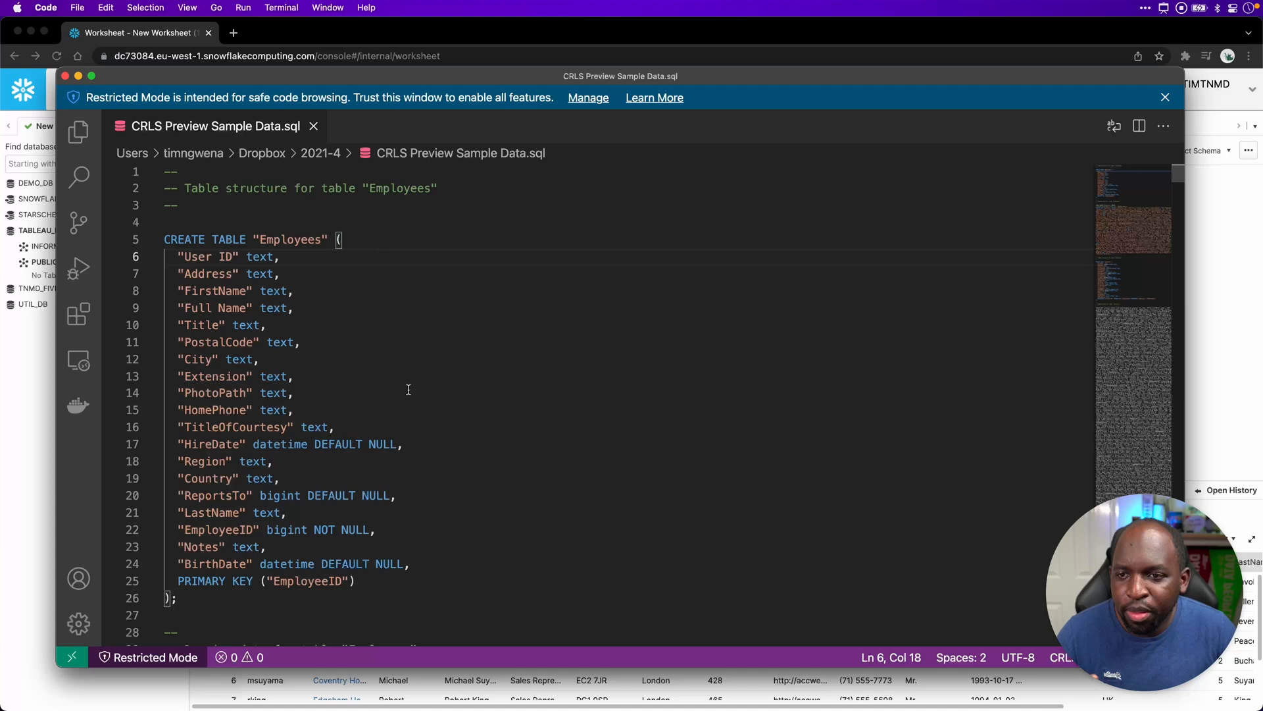
{"action": "mouse_move", "coordinate": [406, 507]}
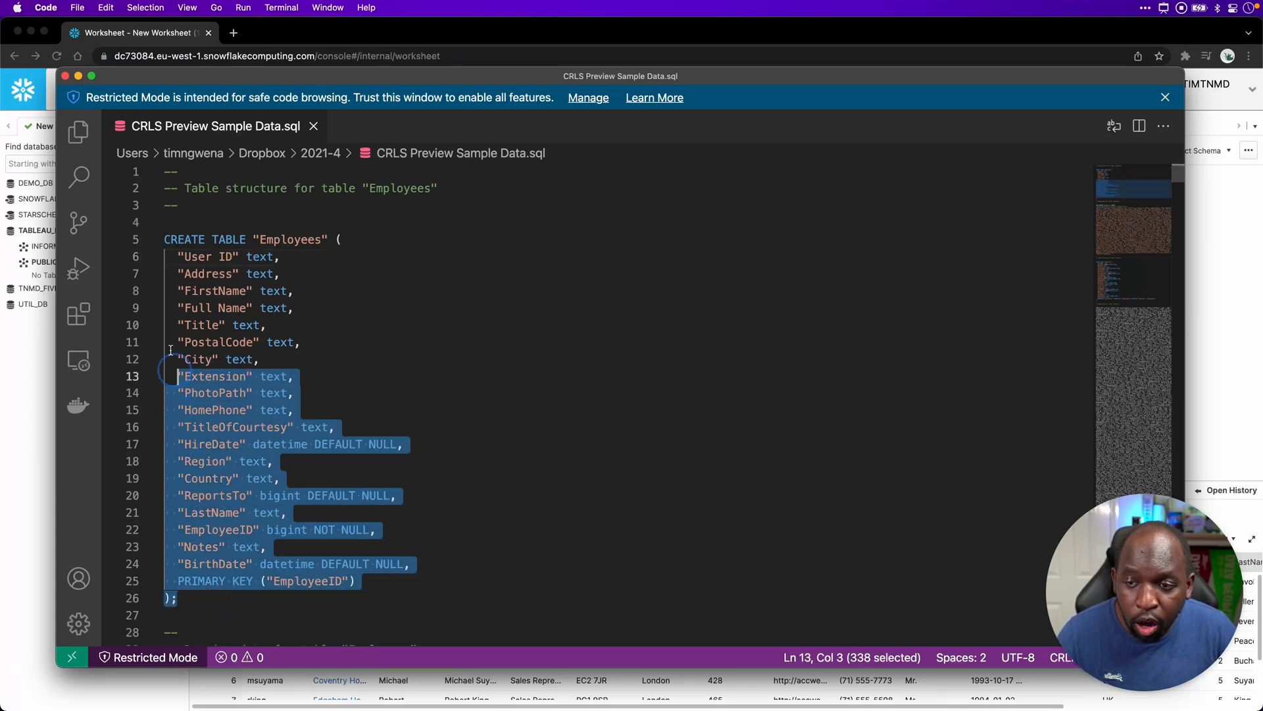
Copy lines 5–26, the CREATE TABLE "Employees" statement, from the VS Code SQL file
{"action": "key", "text": "cmd+c"}
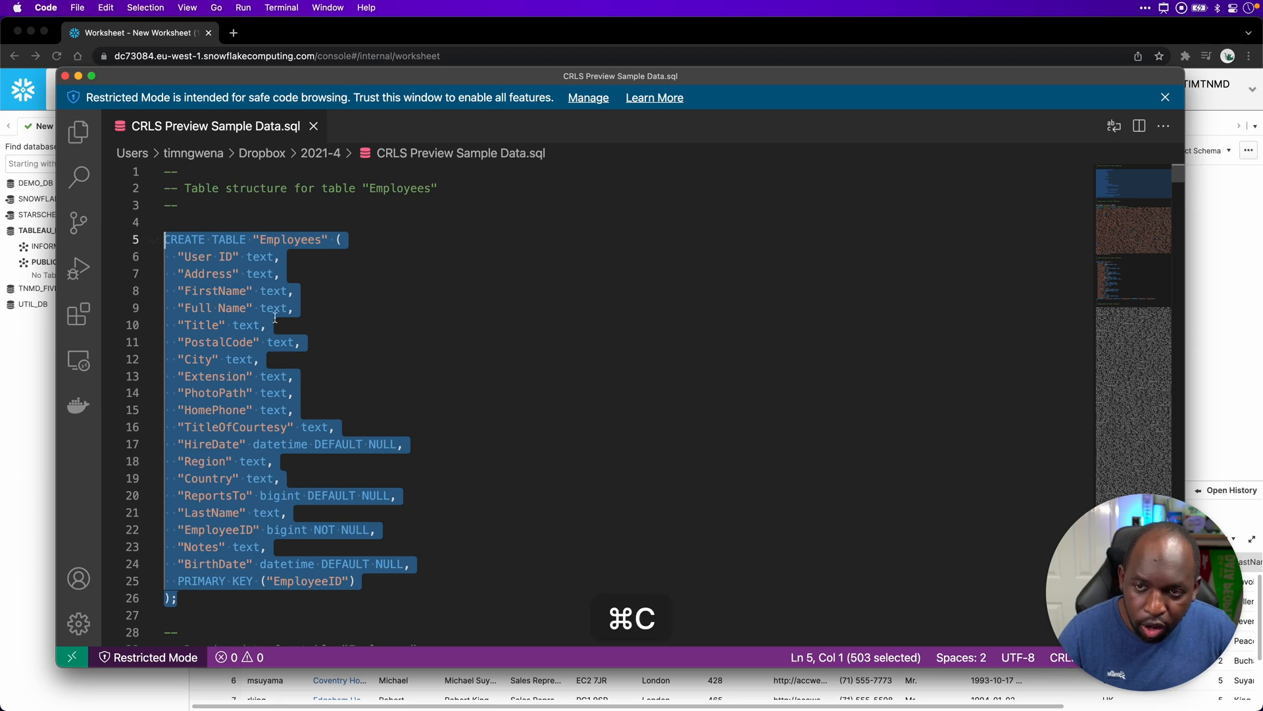
{"action": "key", "text": "cmd+c"}
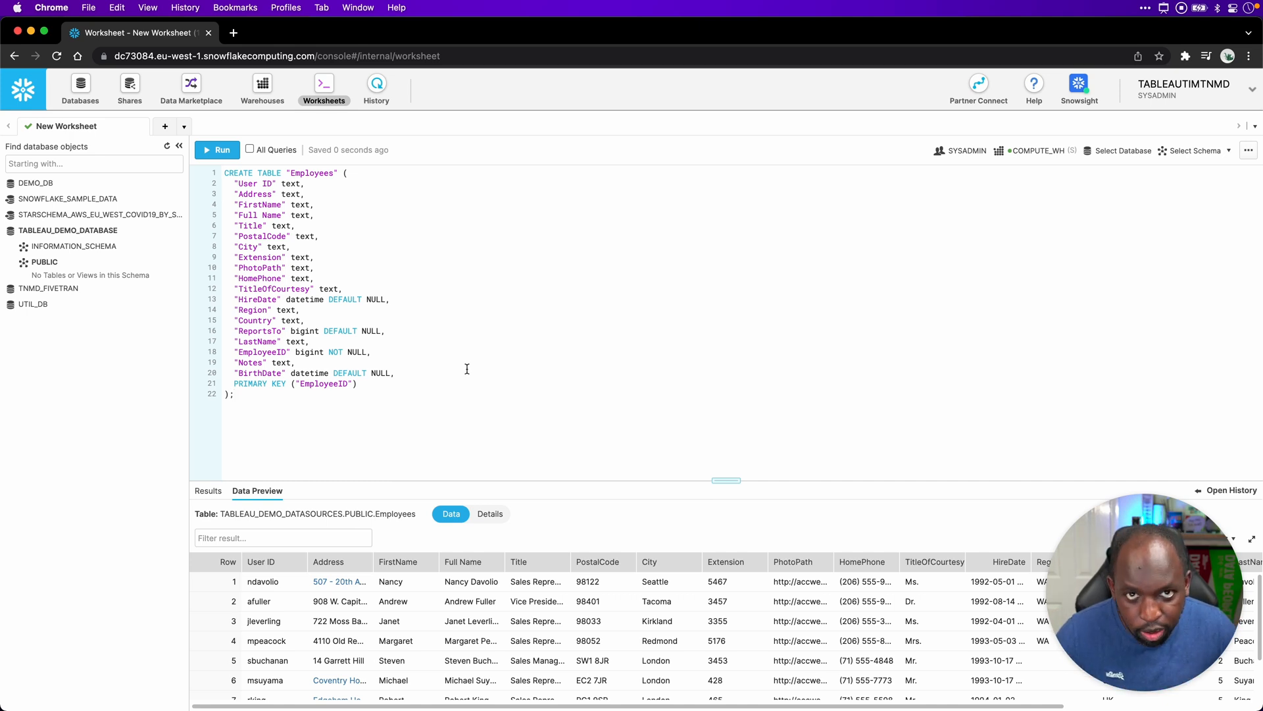
{"action": "mouse_move", "coordinate": [337, 440]}
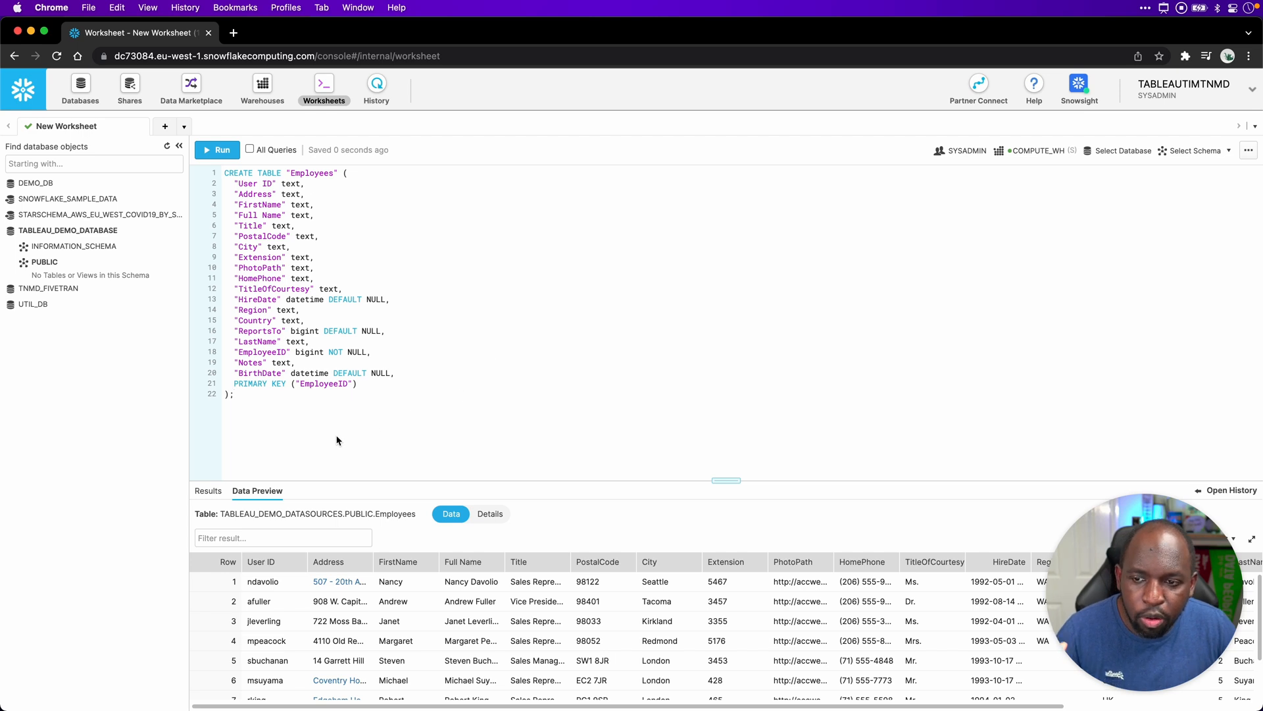
{"action": "mouse_move", "coordinate": [337, 435]}
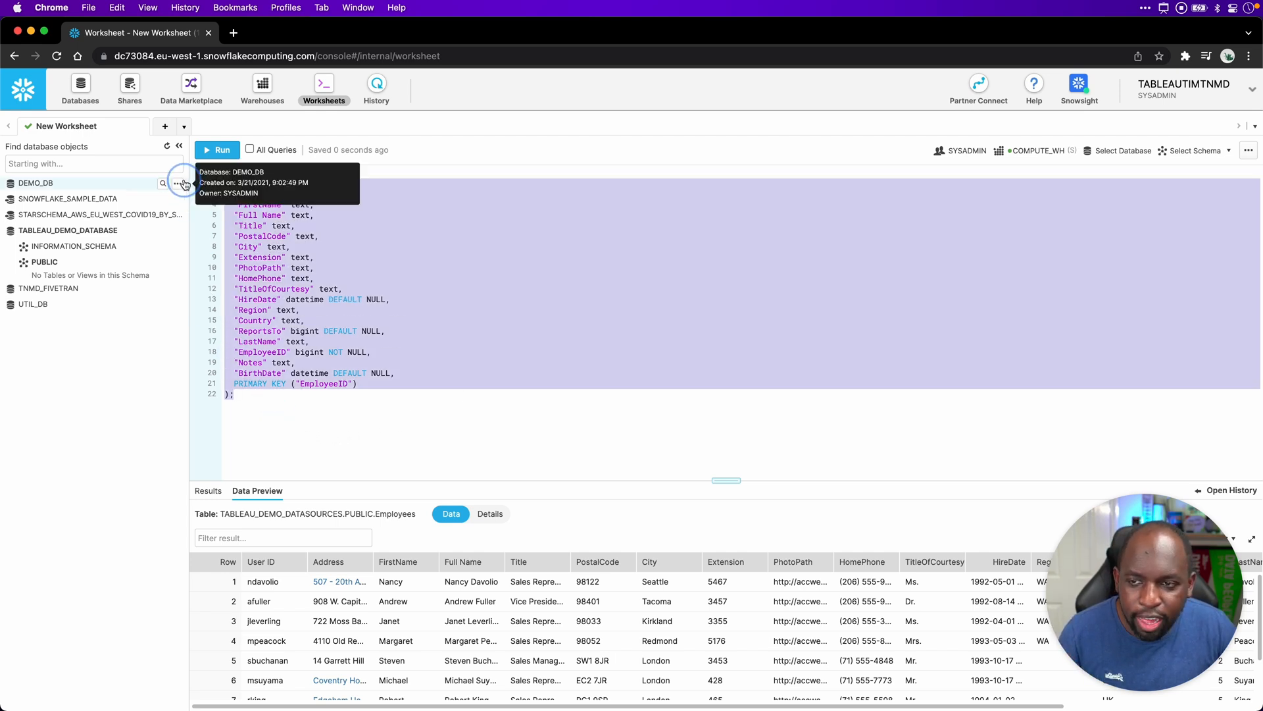
Run the CREATE TABLE script, which fails with a 'no current database' error
{"action": "left_click", "coordinate": [216, 150]}
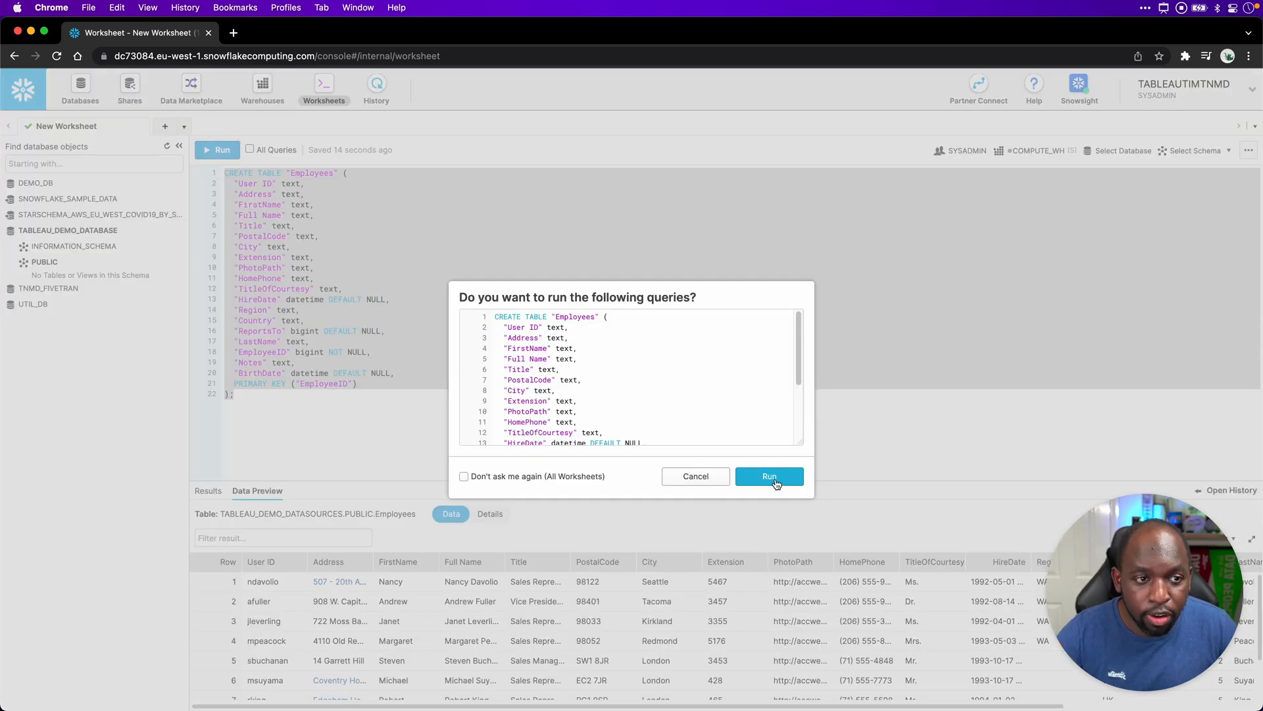
{"action": "left_click", "coordinate": [768, 476]}
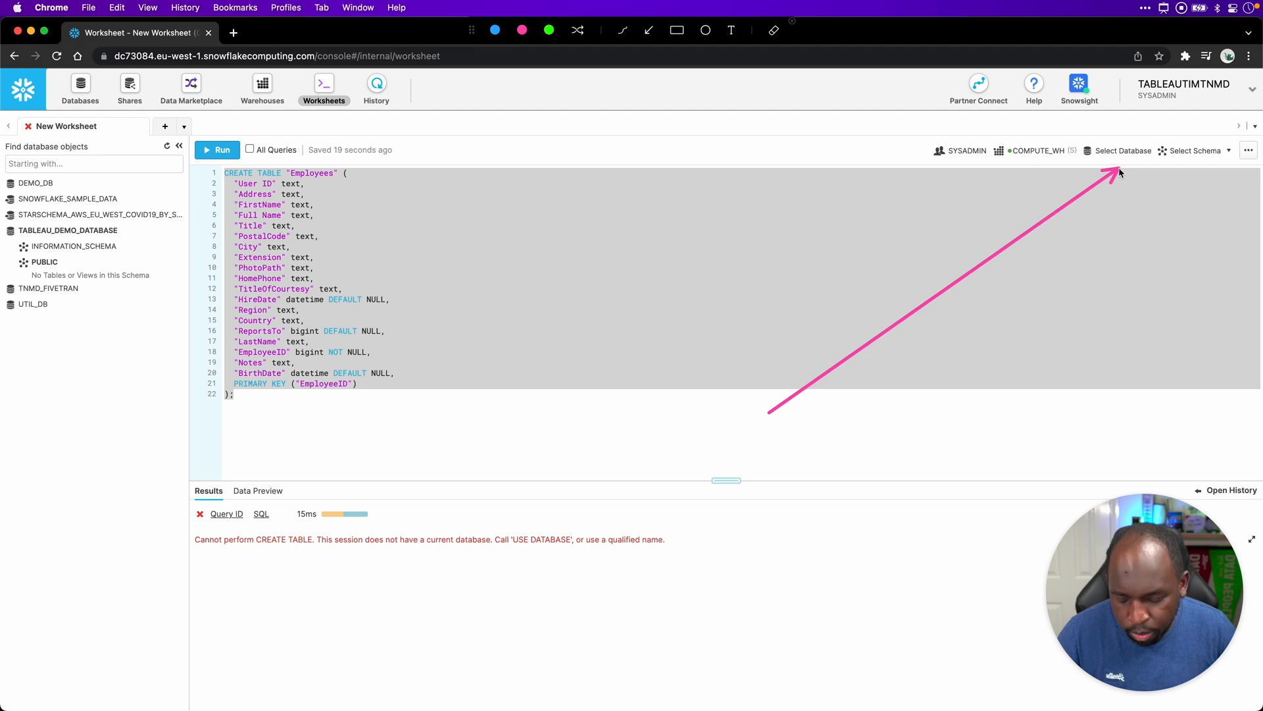
Set the worksheet context to database TABLEAU_DEMO_DATABASE with schema PUBLIC
{"action": "left_click", "coordinate": [1122, 151]}
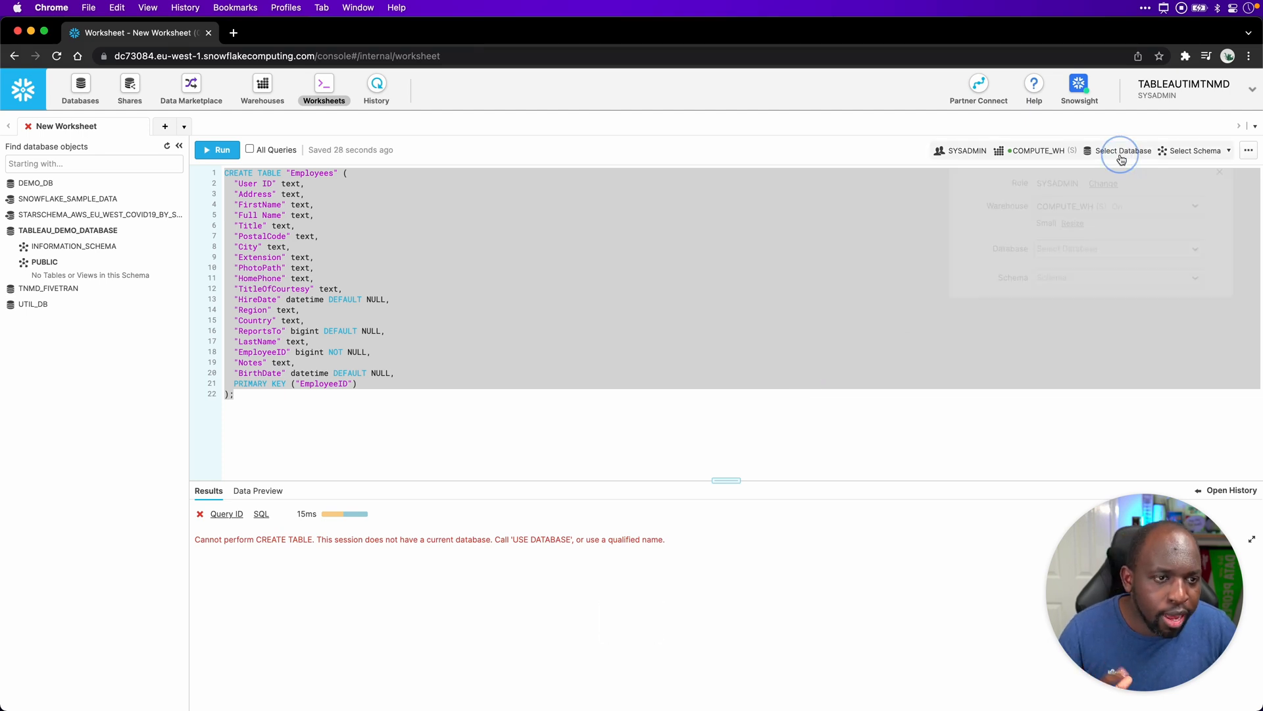
{"action": "left_click", "coordinate": [1116, 248]}
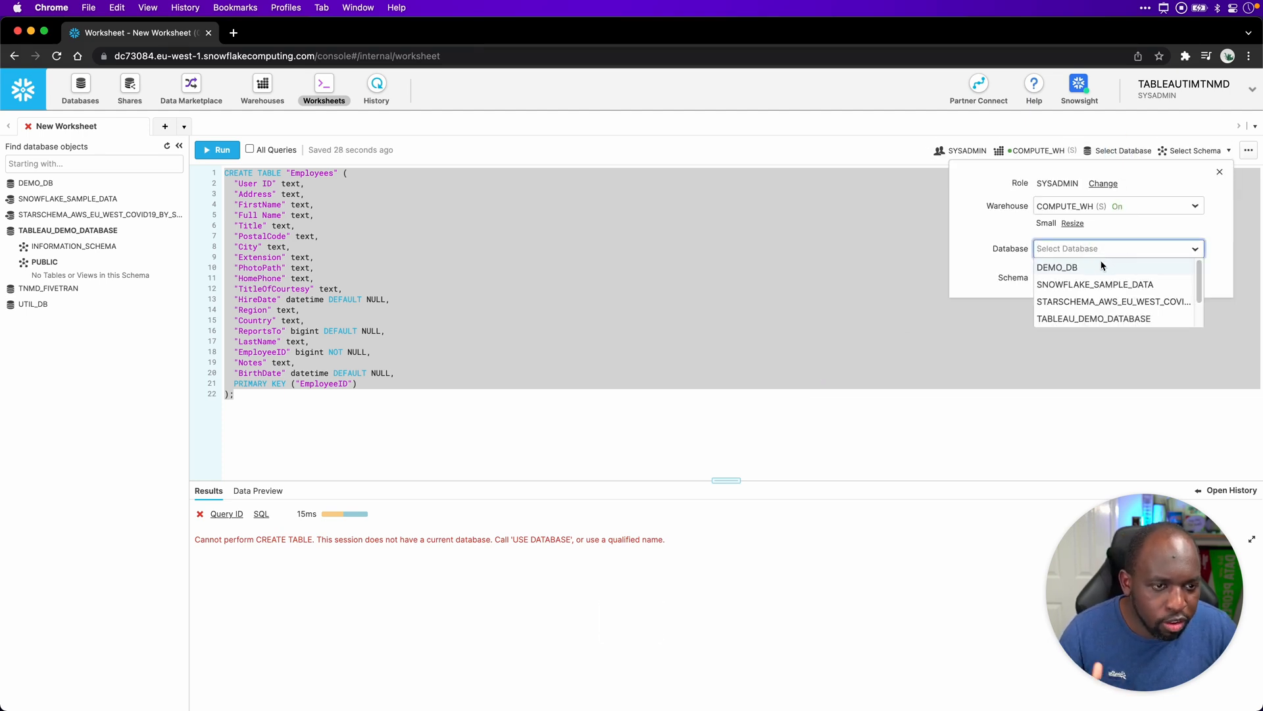
{"action": "left_click", "coordinate": [1093, 319]}
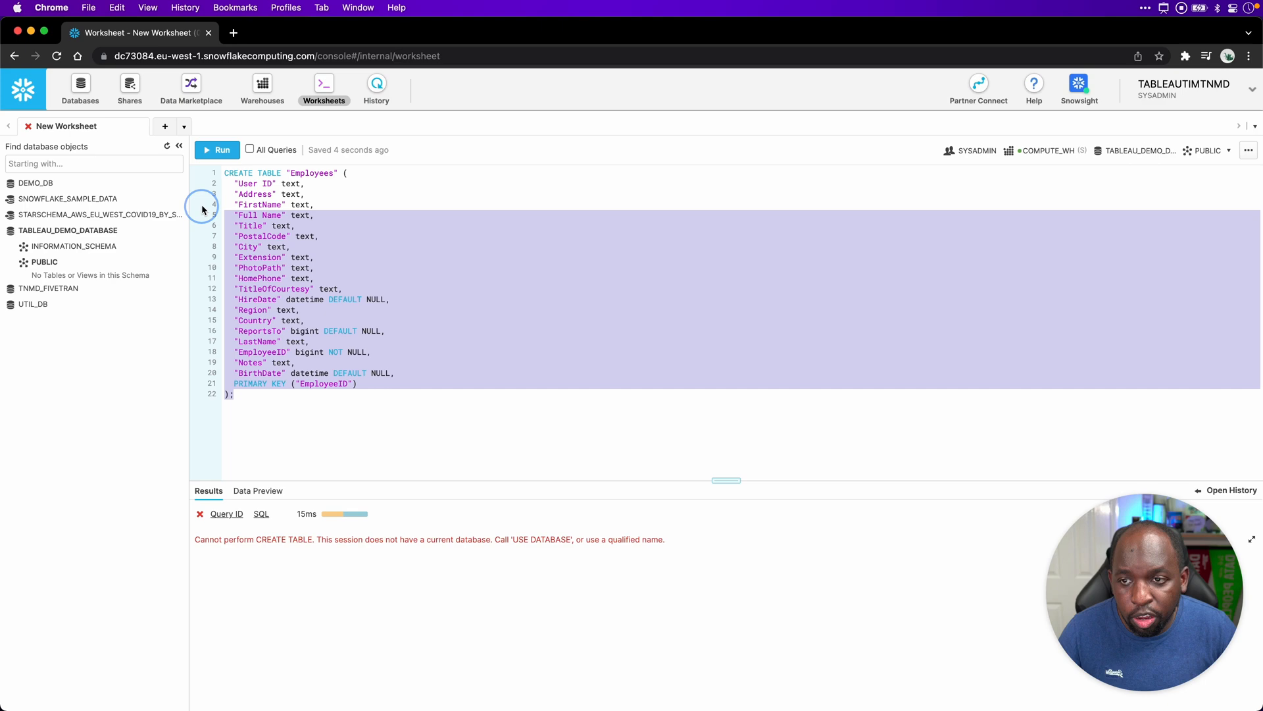
Rerun CREATE TABLE and open the new Employees table's columns under PUBLIC, showing 0 rows
{"action": "left_click", "coordinate": [222, 150]}
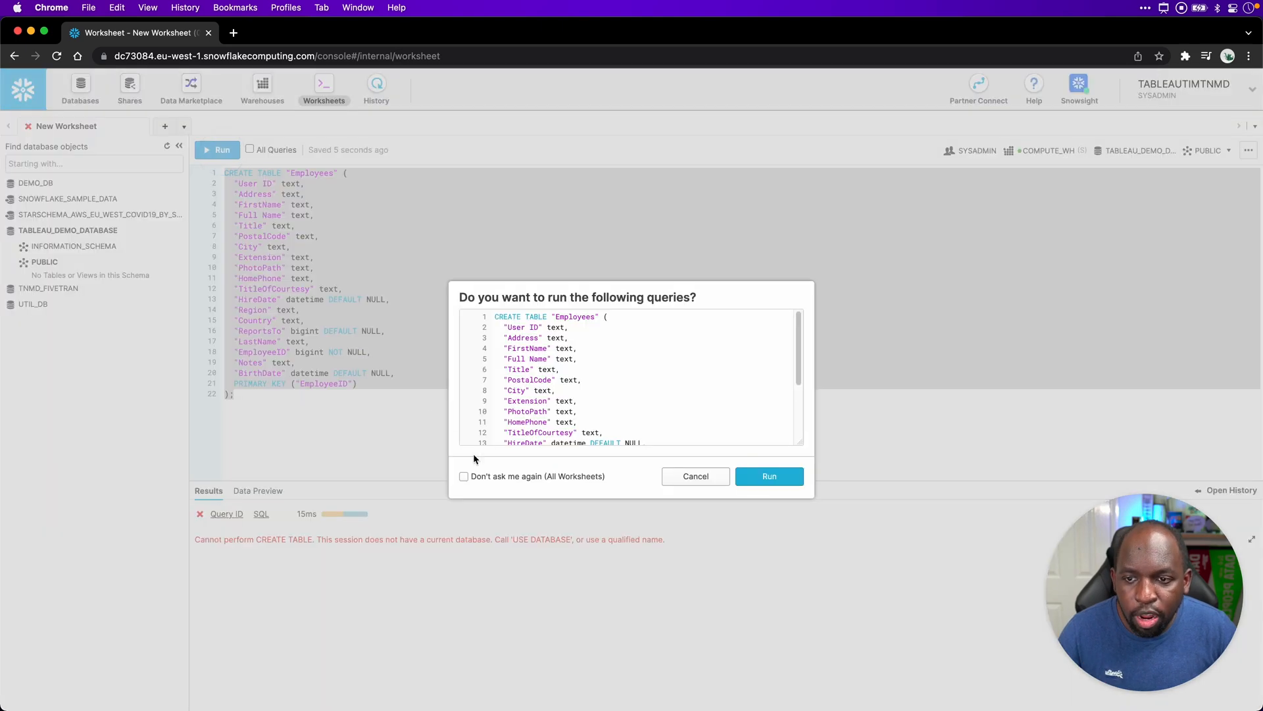
{"action": "left_click", "coordinate": [768, 475]}
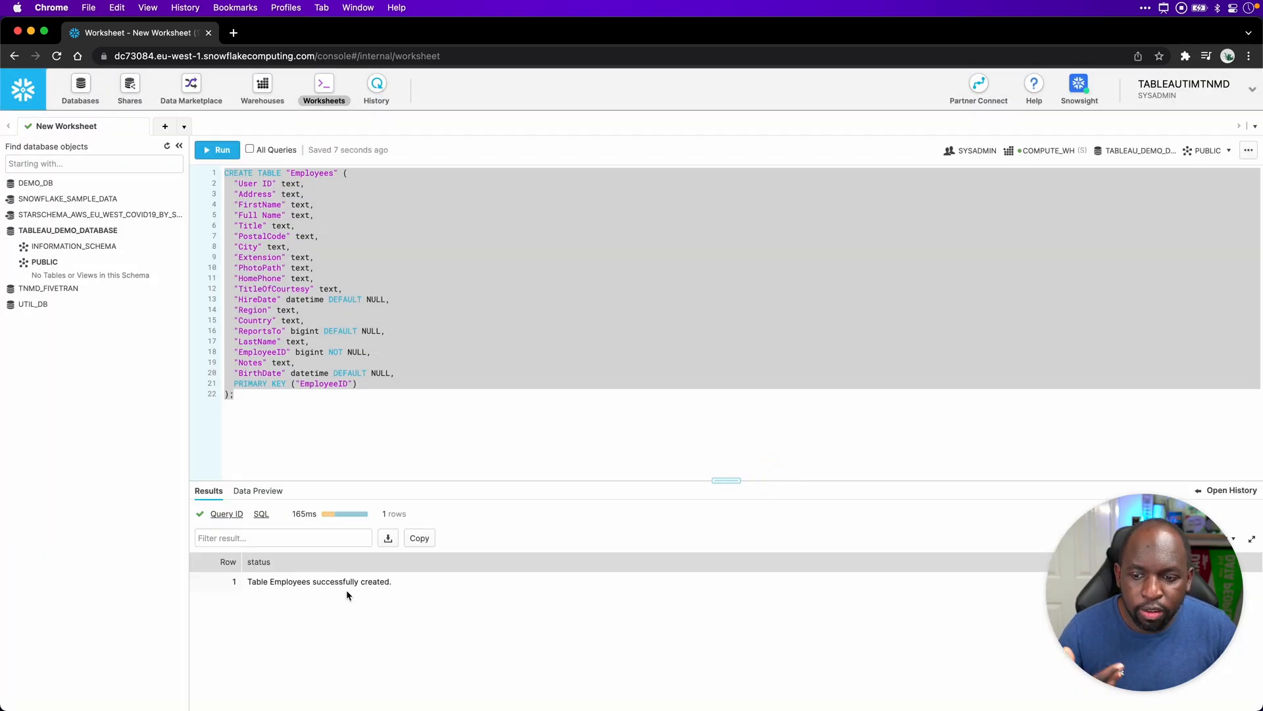
{"action": "mouse_move", "coordinate": [345, 513]}
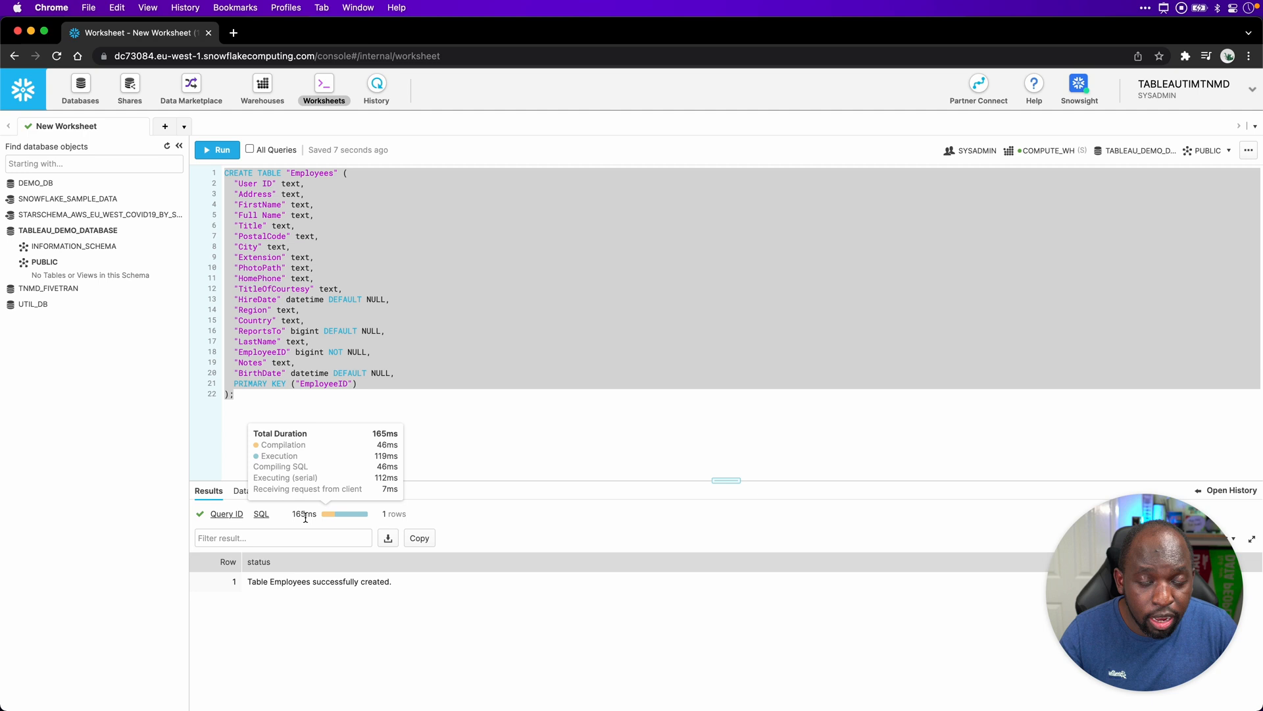
{"action": "left_click", "coordinate": [166, 147]}
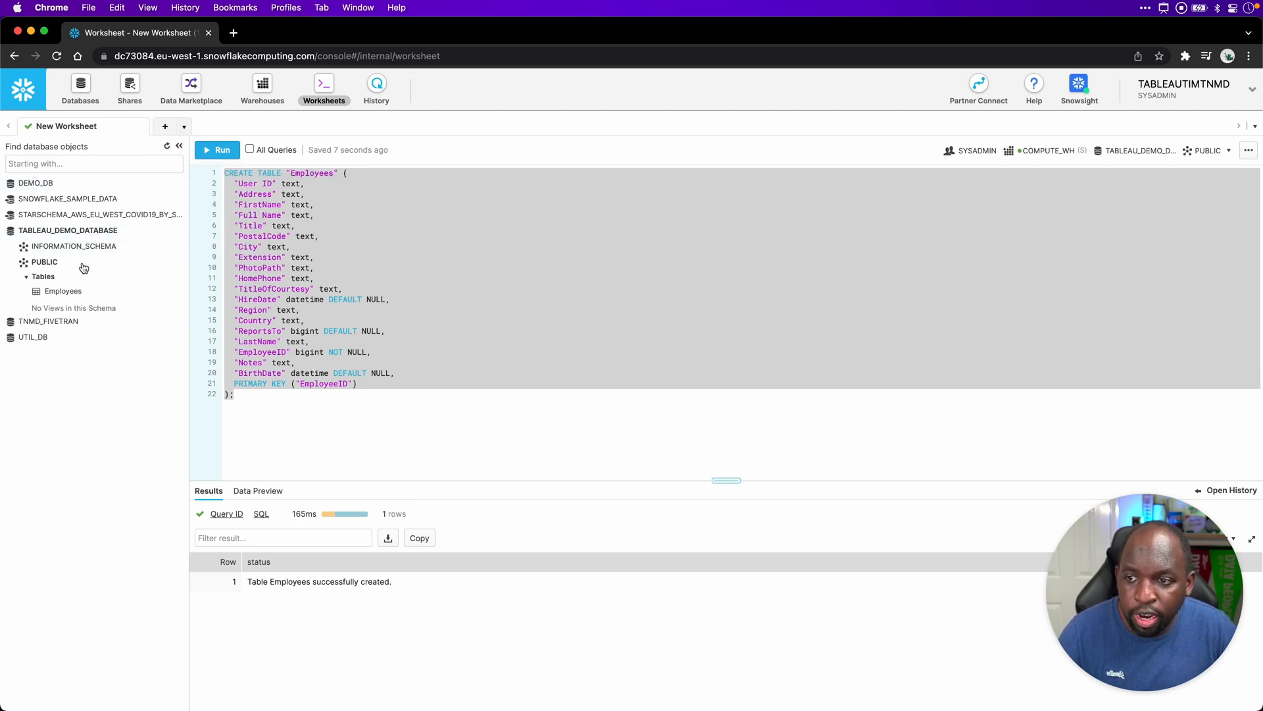
{"action": "left_click", "coordinate": [63, 291]}
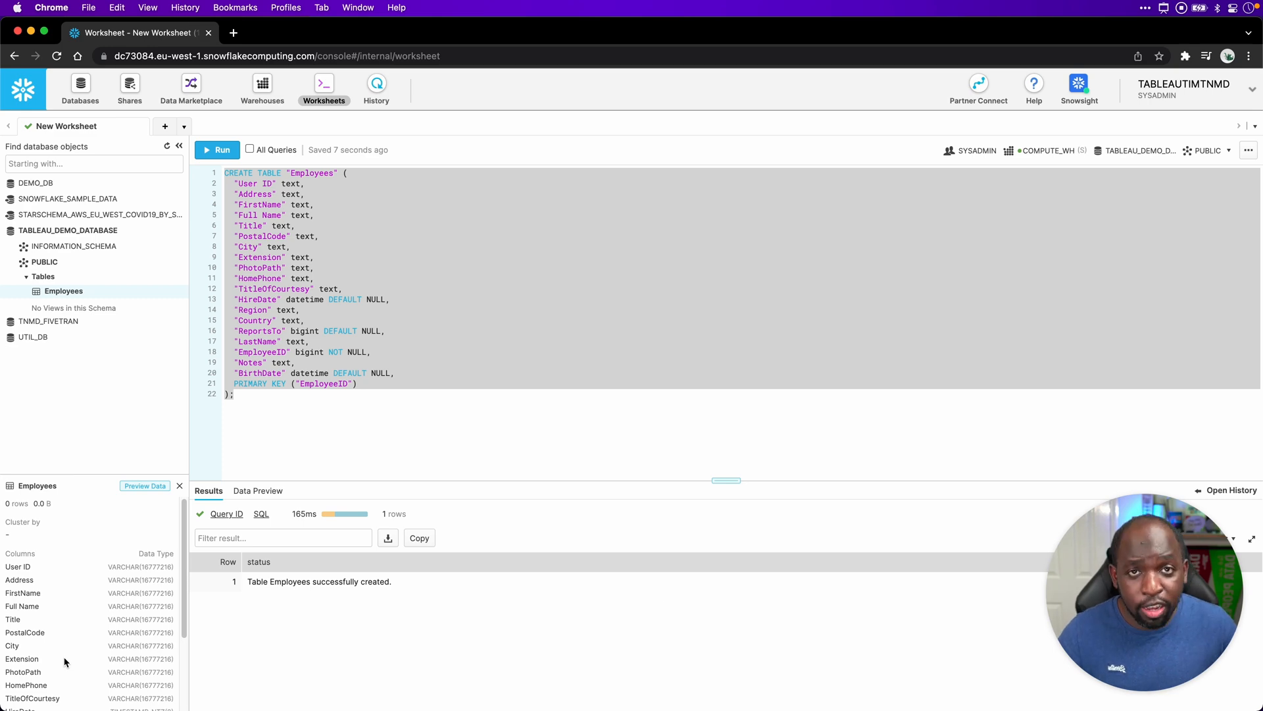
{"action": "mouse_move", "coordinate": [360, 295]}
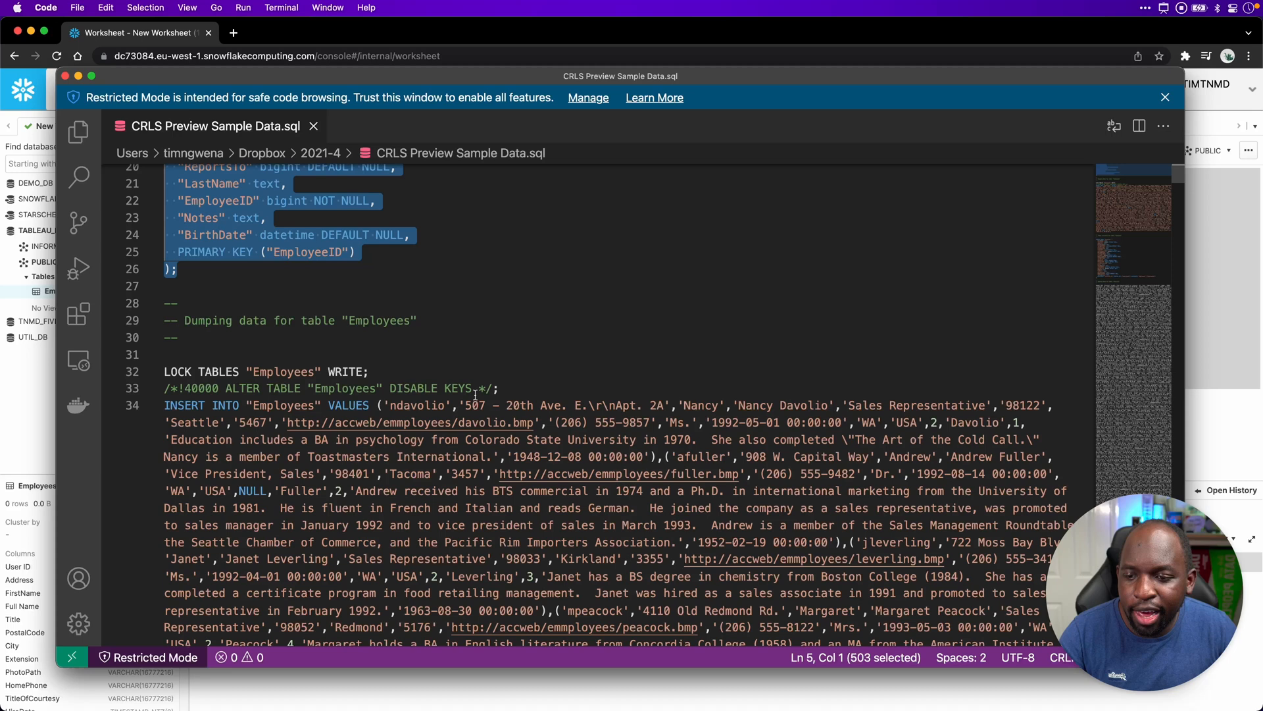
Select the INSERT INTO "Employees" sample-data statement in the VS Code SQL file
{"action": "scroll", "scroll_direction": "down", "scroll_amount": 3}
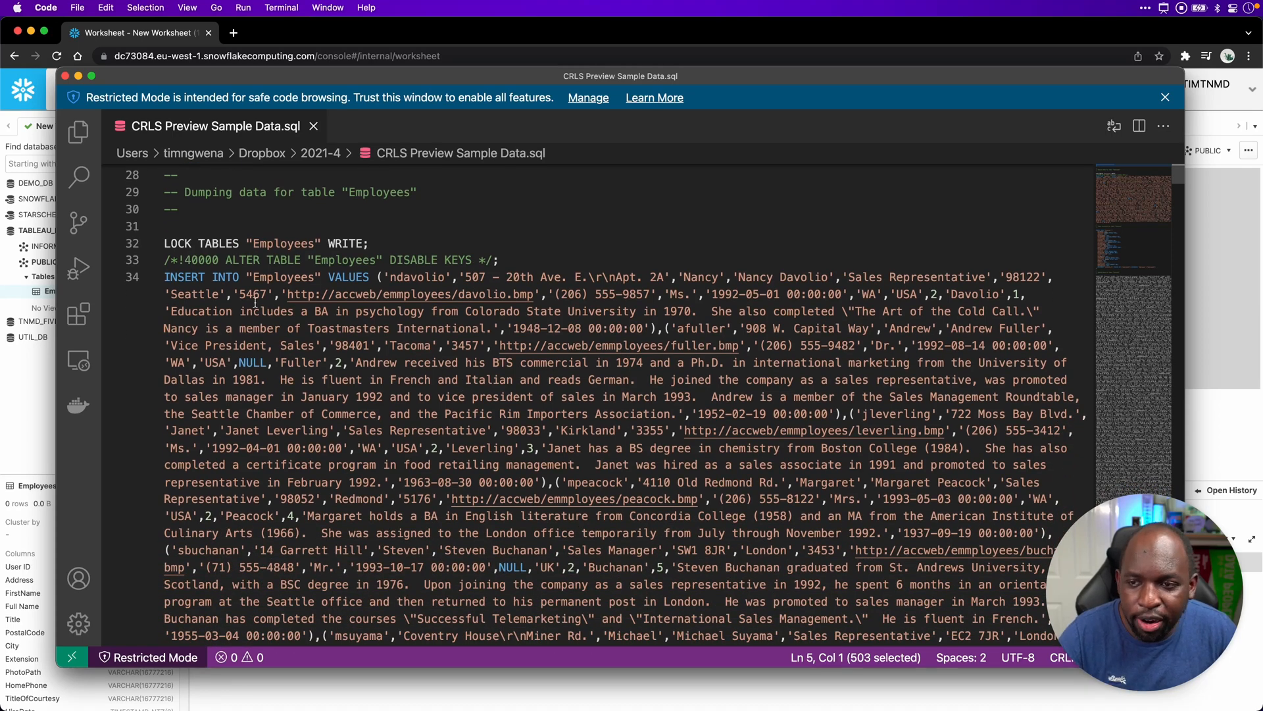
{"action": "triple_click", "coordinate": [266, 243]}
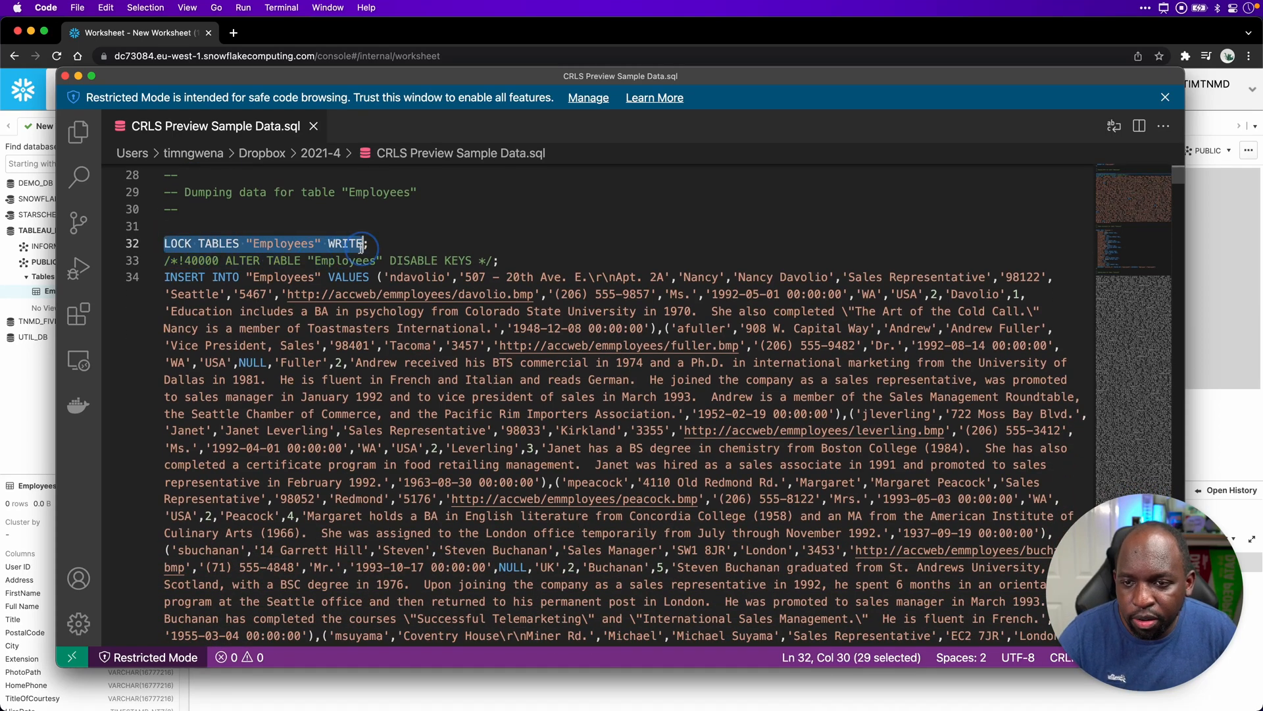
{"action": "key", "text": "shift+Right"}
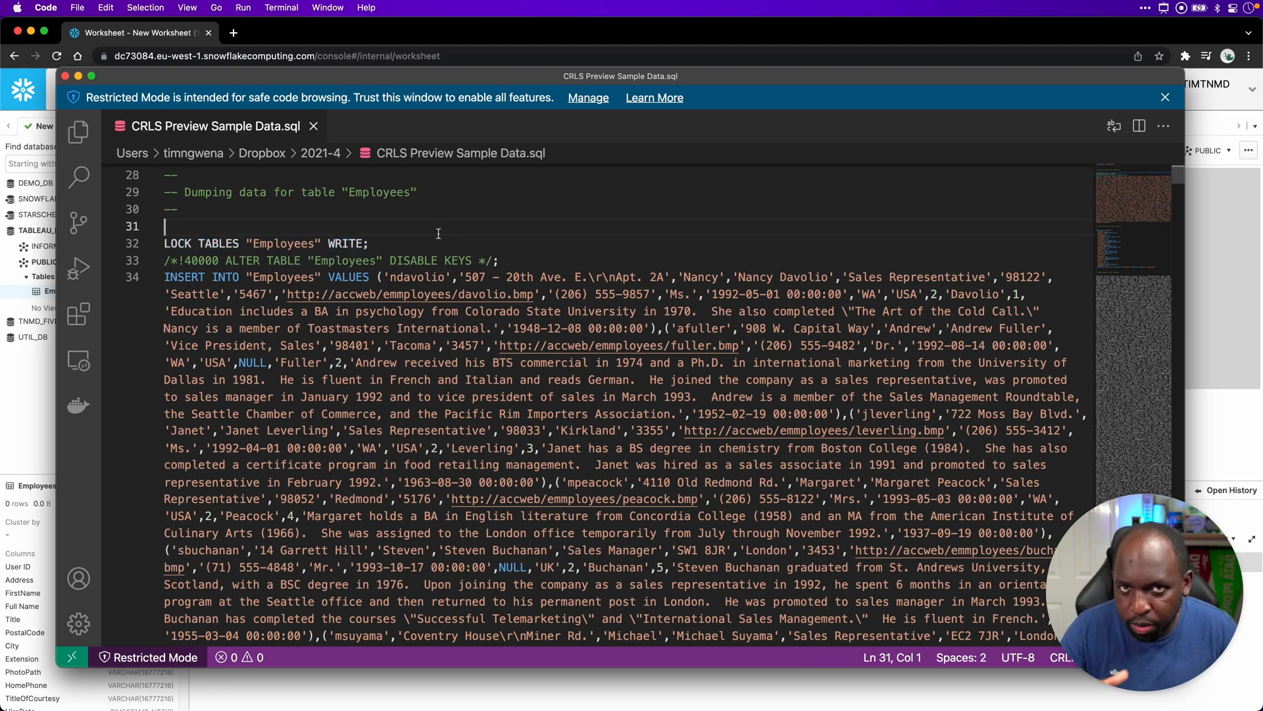
{"action": "double_click", "coordinate": [175, 277]}
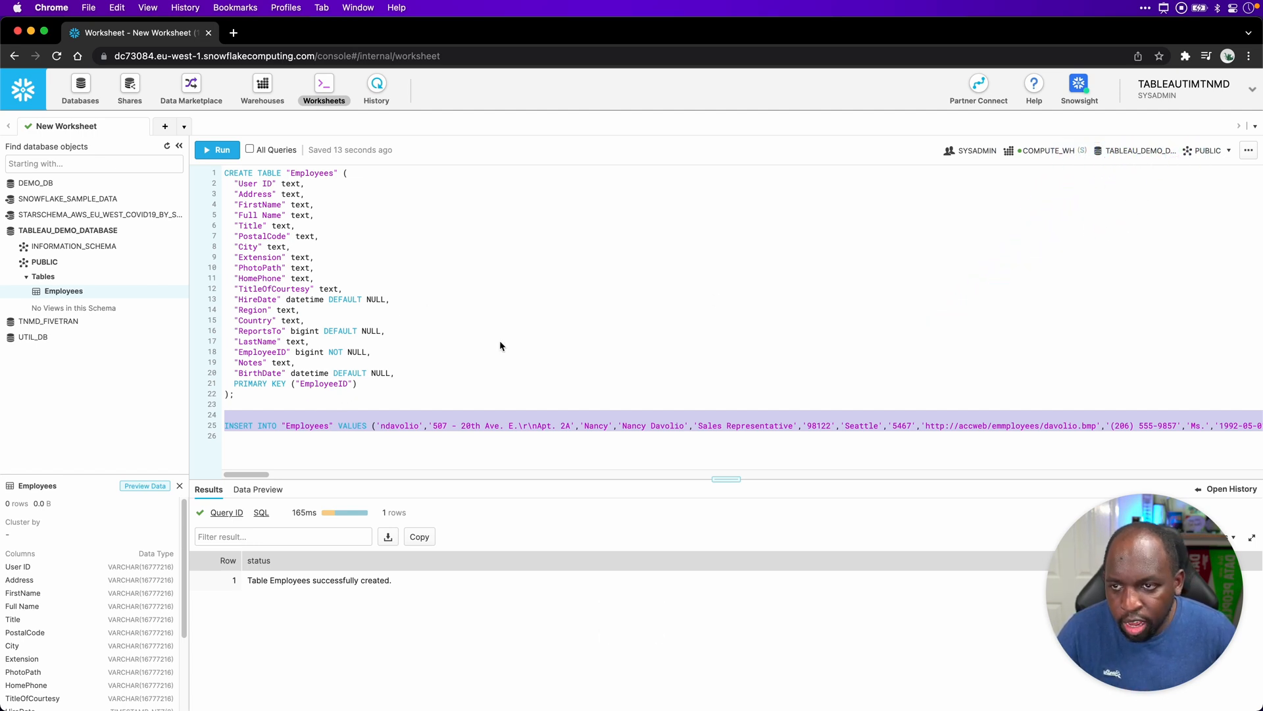
{"action": "mouse_move", "coordinate": [195, 137]}
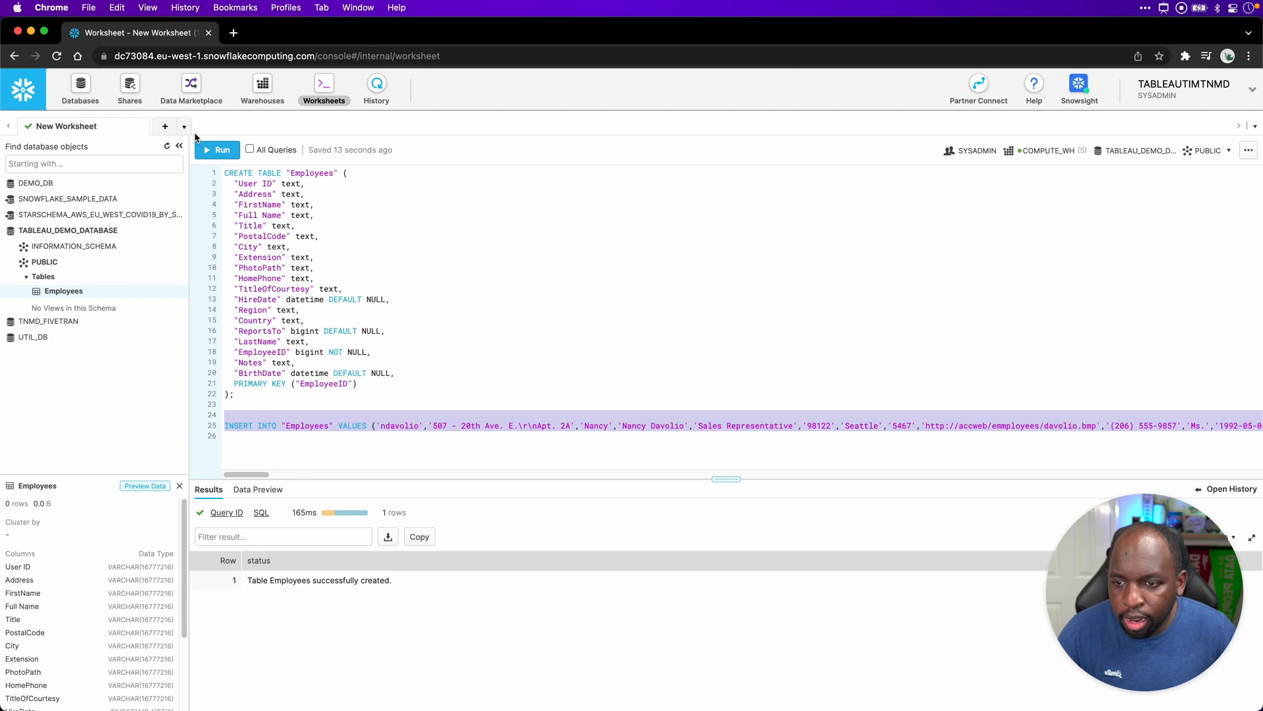
Run the pasted INSERT INTO statement, inserting 9 rows into Employees
{"action": "left_click", "coordinate": [222, 150]}
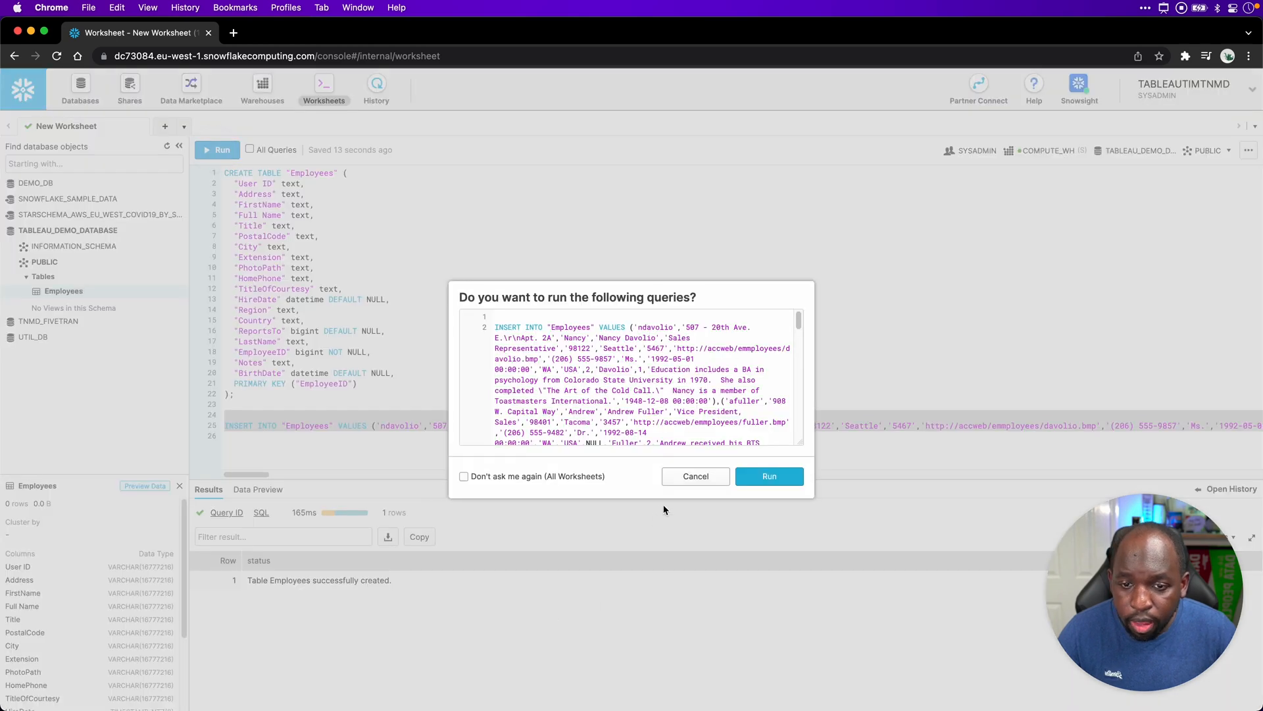
{"action": "scroll", "scroll_direction": "down", "scroll_amount": 3}
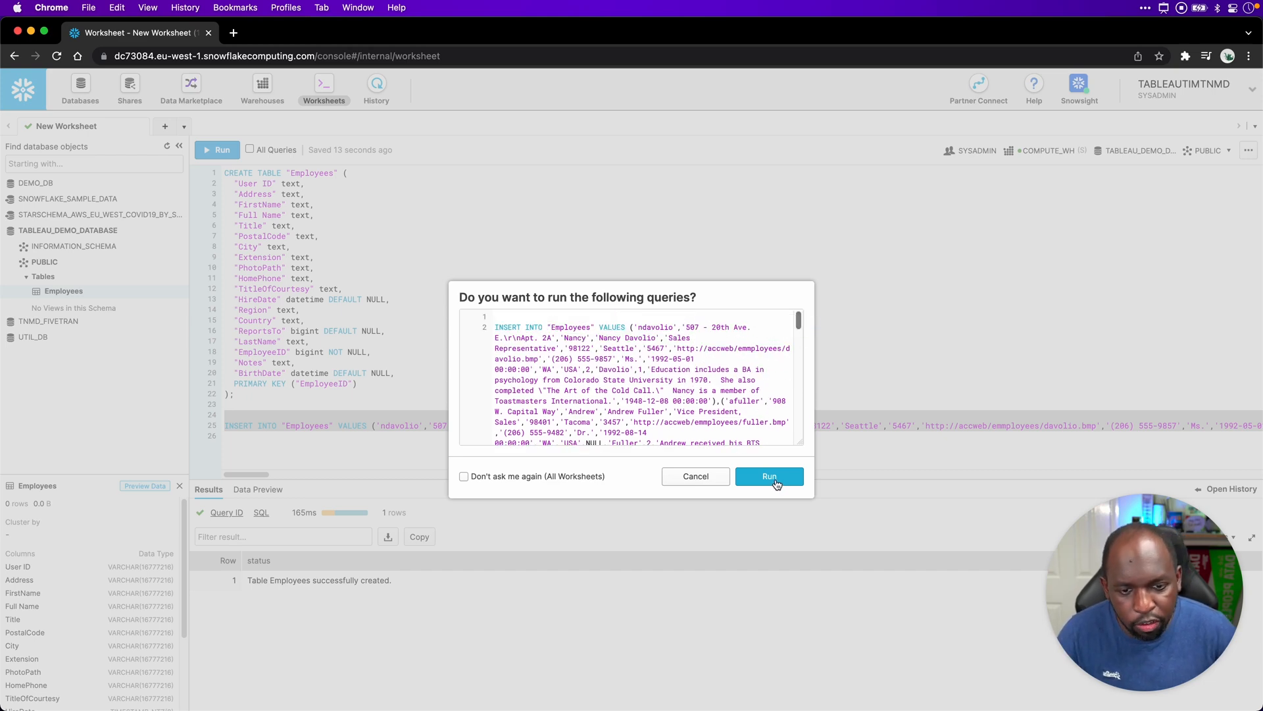
{"action": "left_click", "coordinate": [768, 475]}
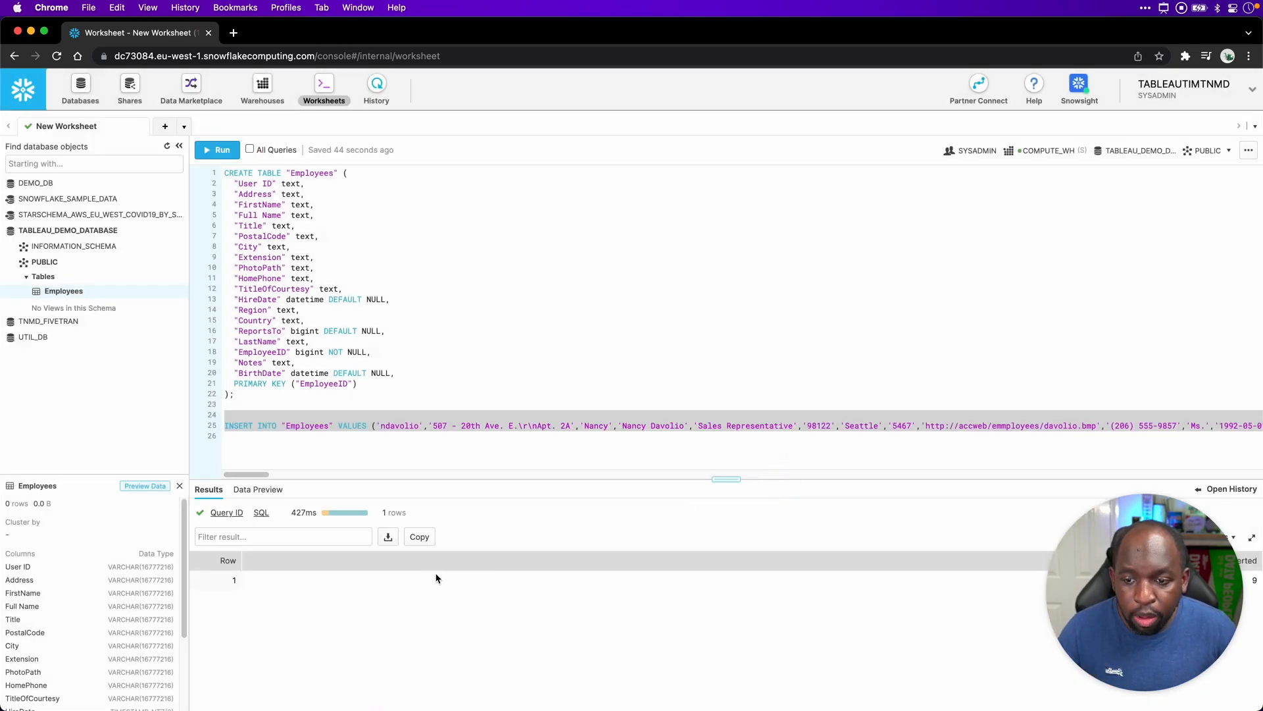
{"action": "mouse_move", "coordinate": [434, 574]}
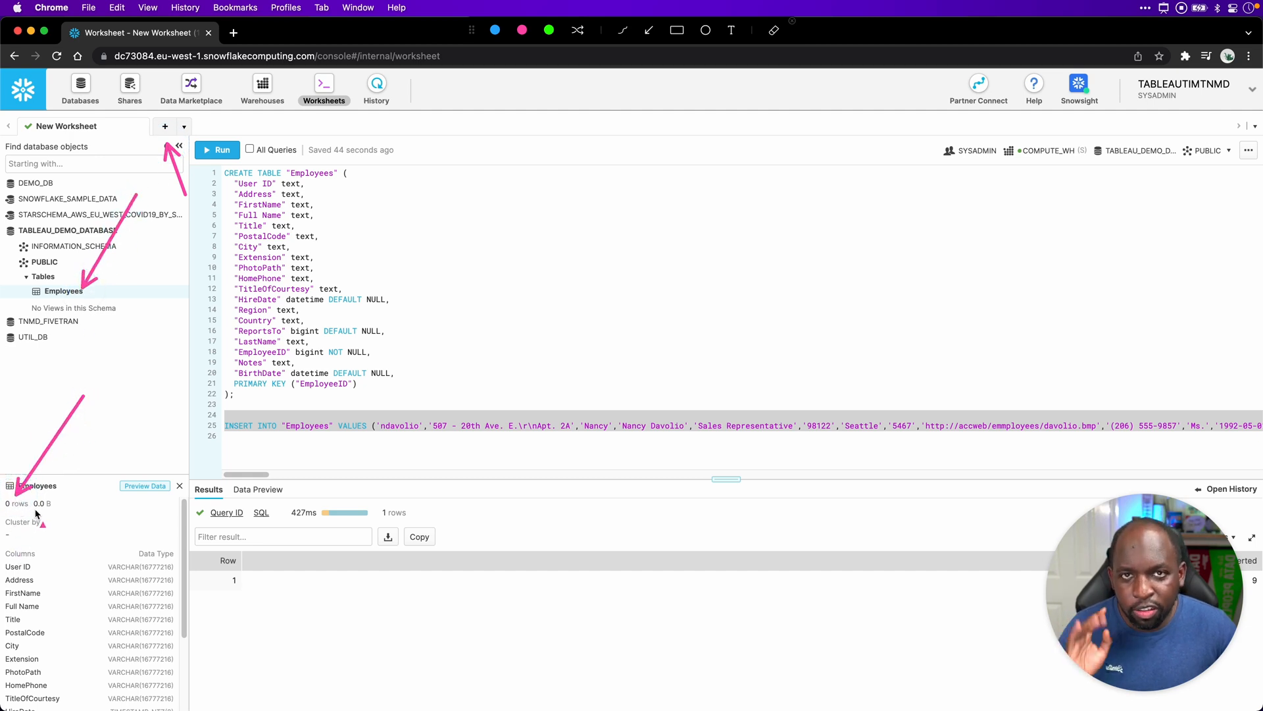
{"action": "mouse_move", "coordinate": [167, 152]}
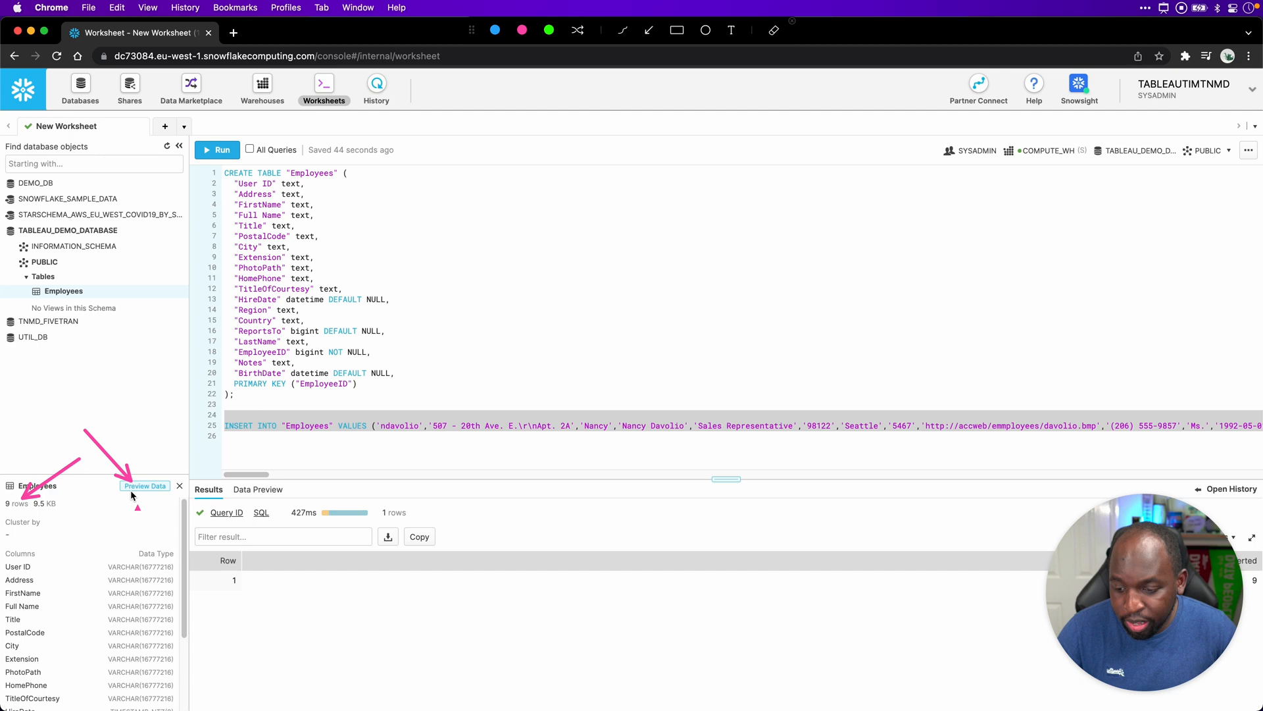
Preview the Employees table's 9 rows and open its context menu in the object browser
{"action": "left_click", "coordinate": [258, 489]}
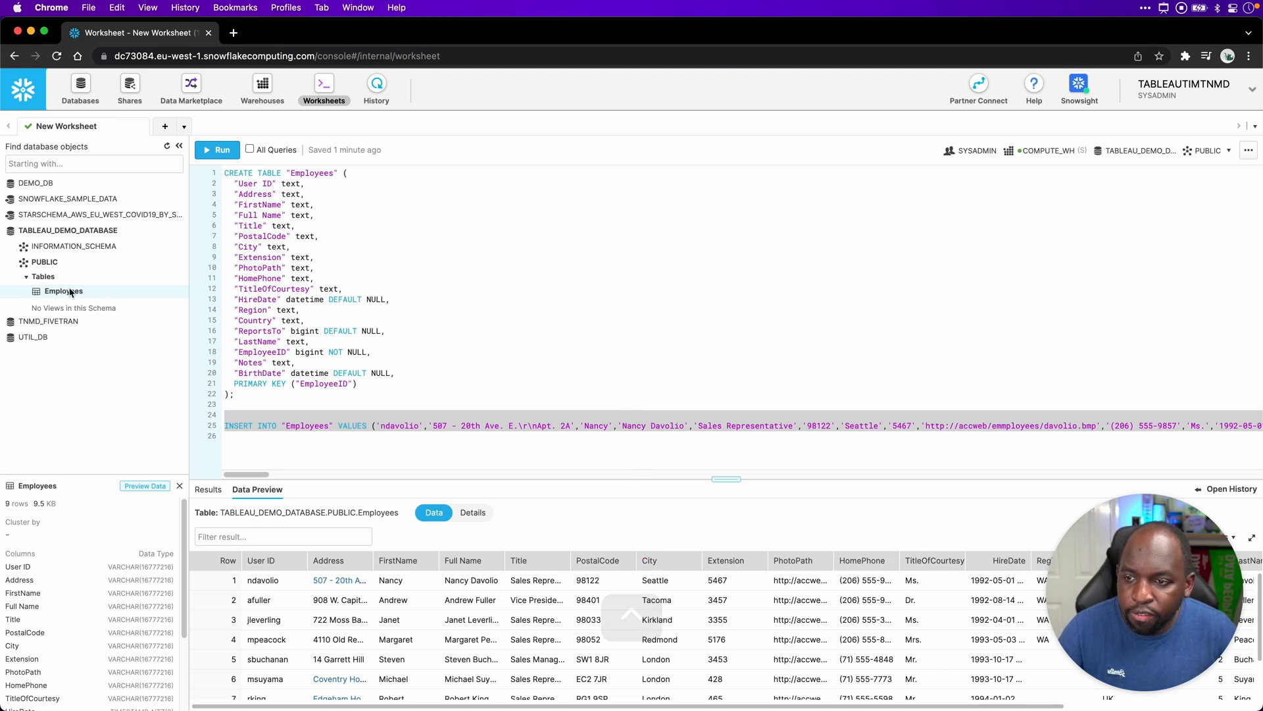
{"action": "right_click", "coordinate": [63, 291]}
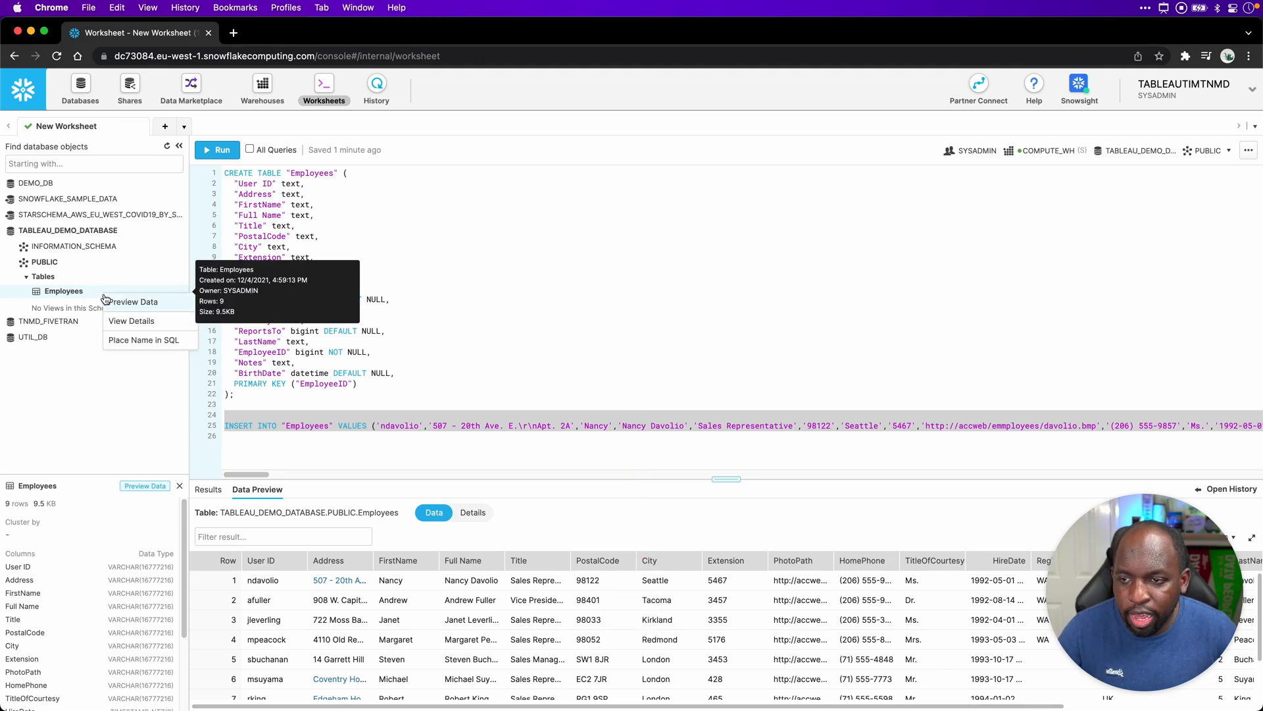